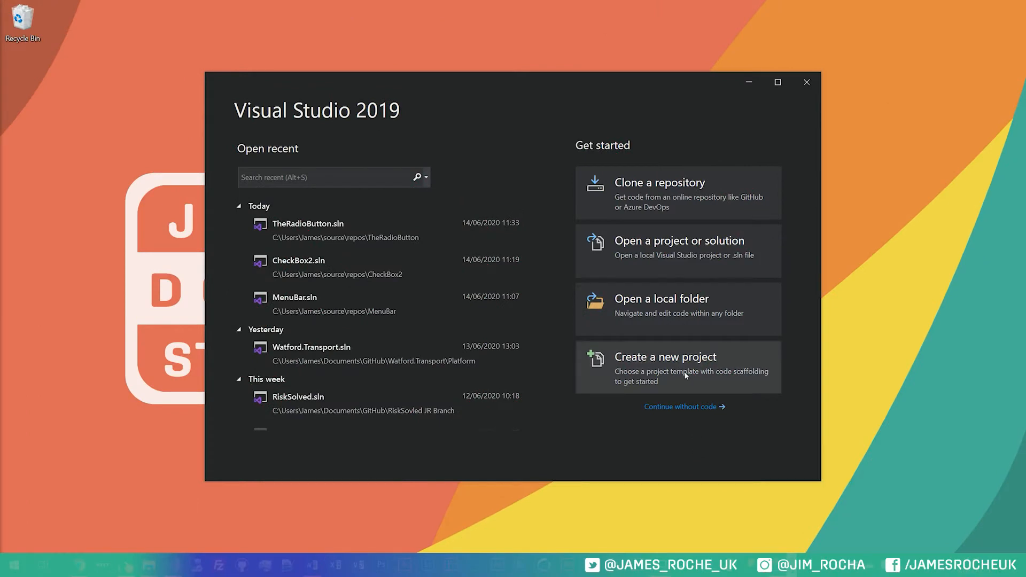
Start a new Windows Forms App (.NET Framework) project and name it TrackingBar.
{"action": "left_click", "coordinate": [665, 357]}
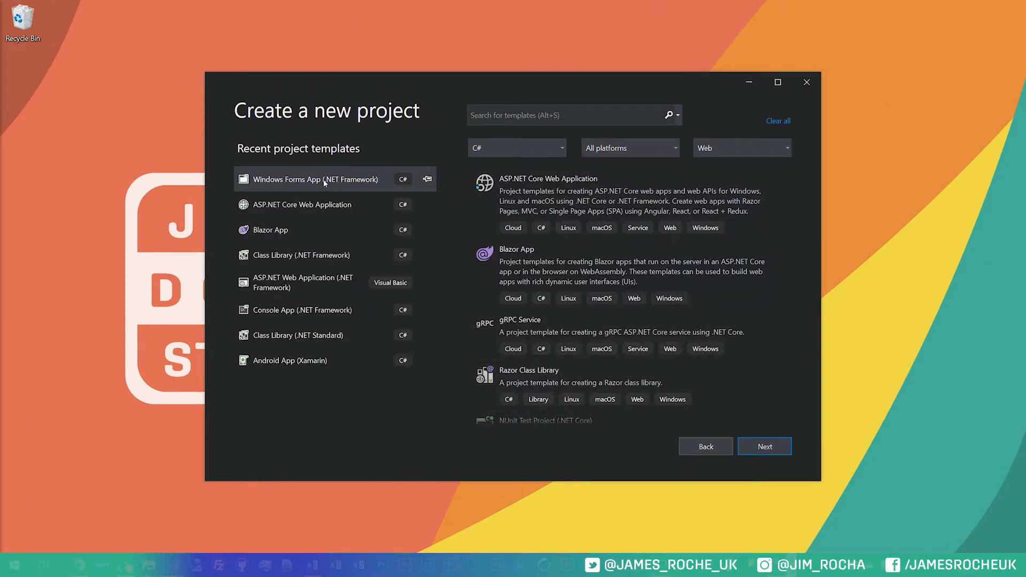
{"action": "left_click", "coordinate": [315, 179]}
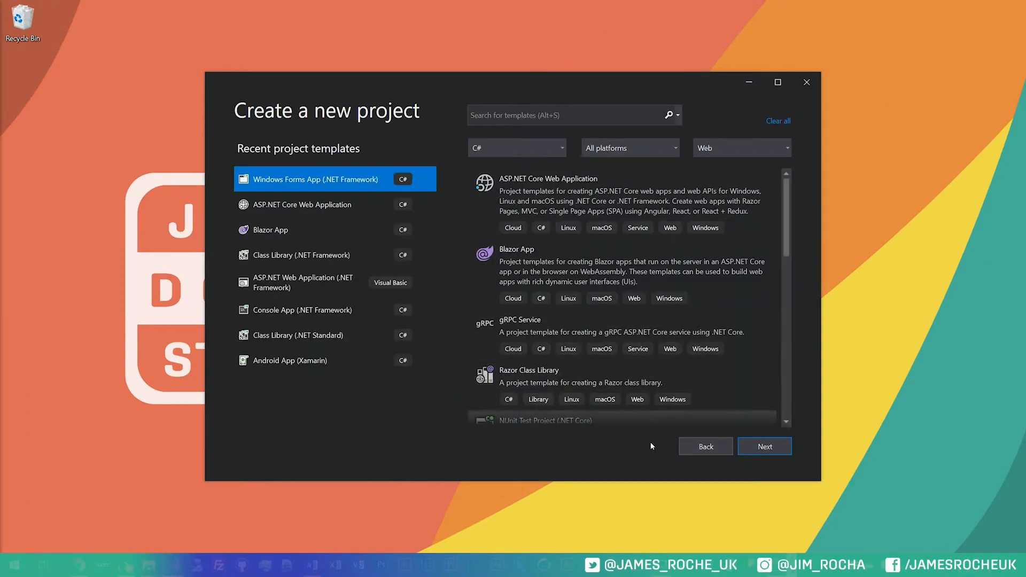
{"action": "left_click", "coordinate": [764, 446]}
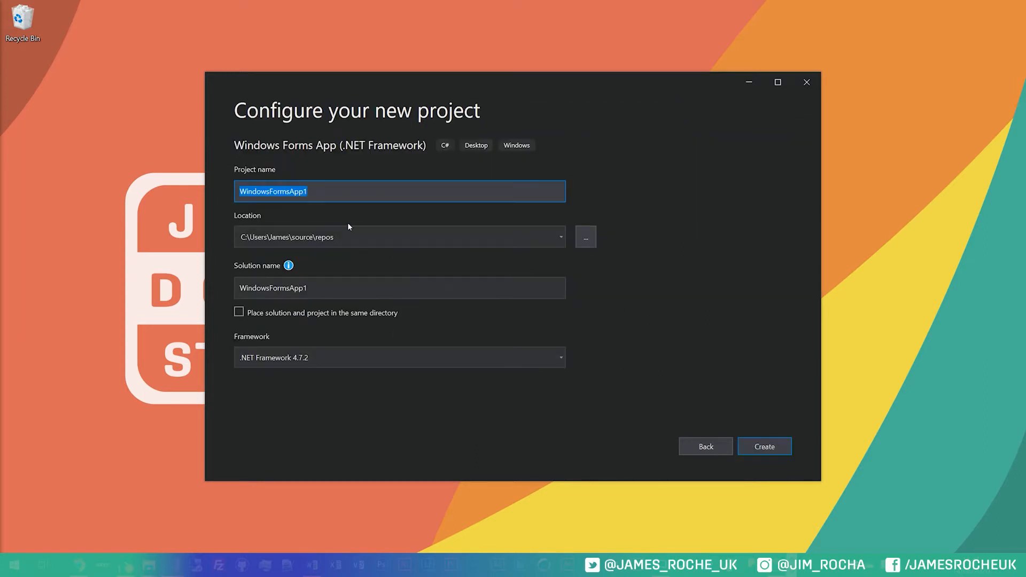
{"action": "type", "text": "T"}
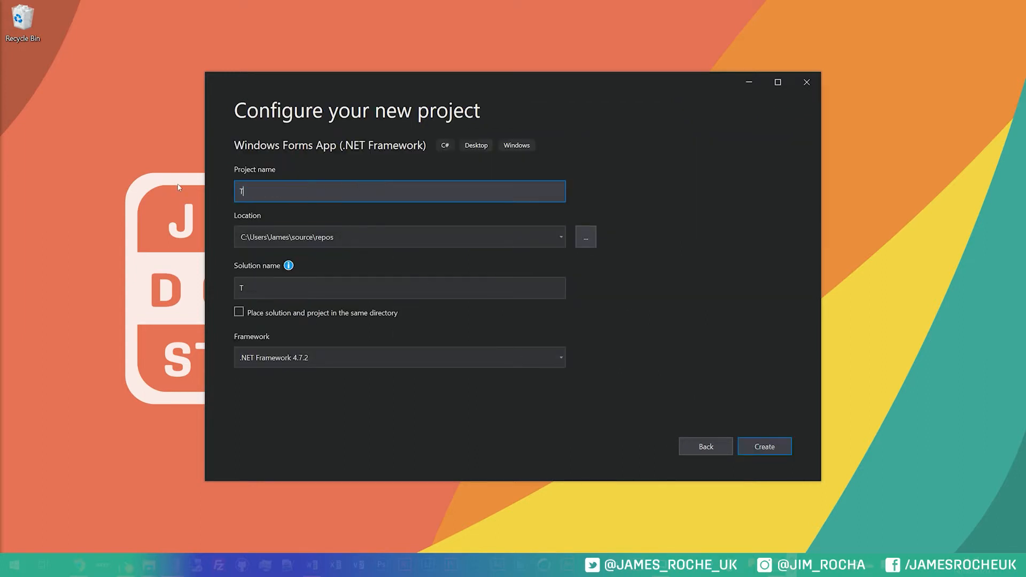
{"action": "type", "text": "rackingBar"}
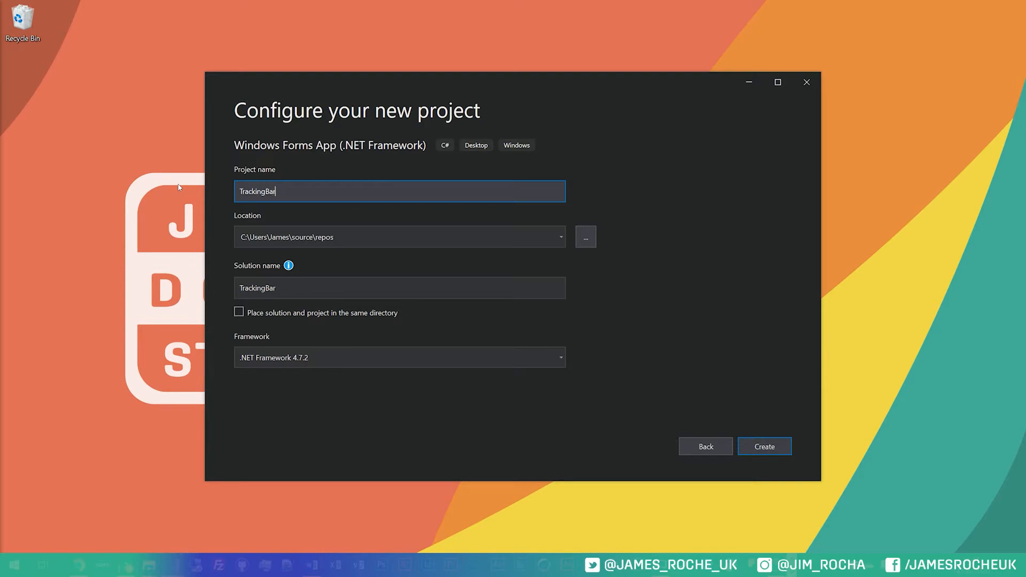
{"action": "left_click", "coordinate": [764, 446]}
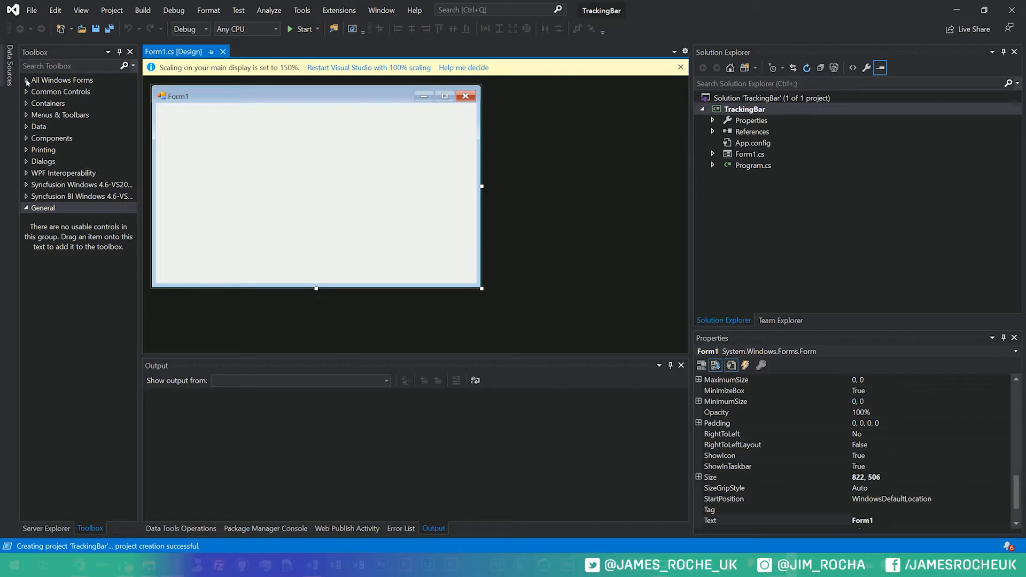
Add a TrackBar from All Windows Forms, widen it across the top, and shrink Form1 to 458×149.
{"action": "left_click", "coordinate": [60, 91]}
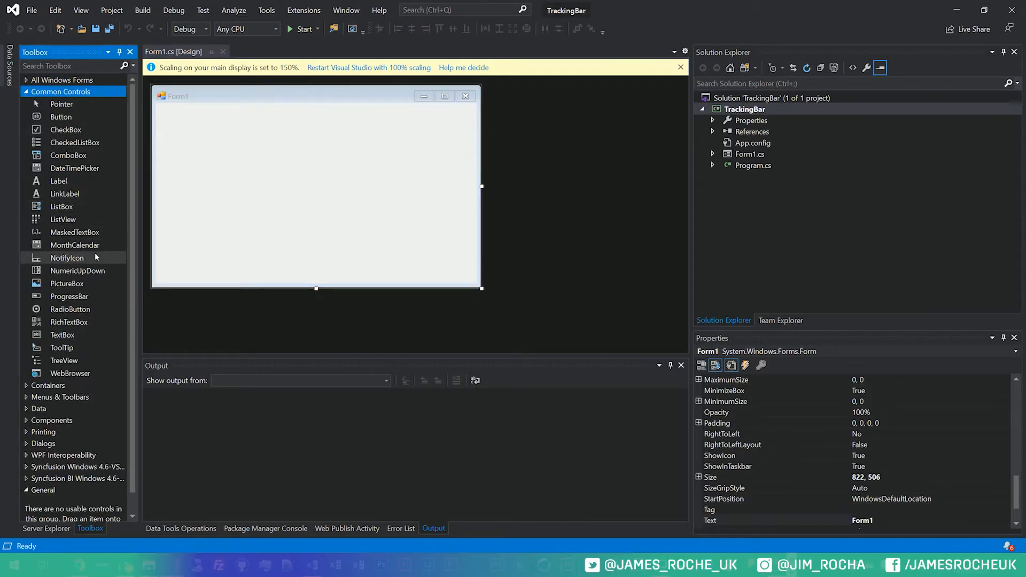
{"action": "mouse_move", "coordinate": [74, 245]}
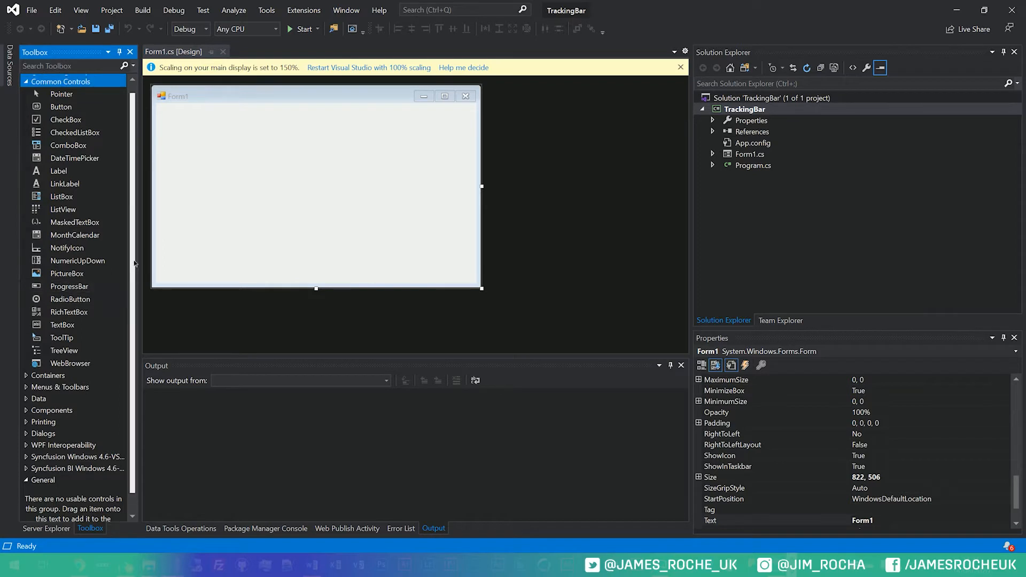
{"action": "left_click", "coordinate": [63, 81]}
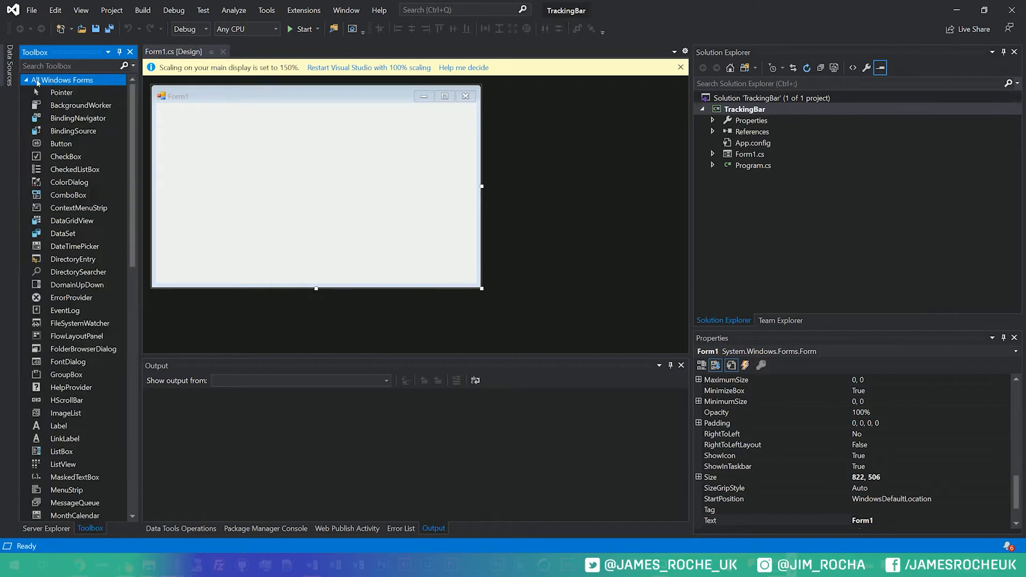
{"action": "scroll", "scroll_direction": "down", "scroll_amount": 3}
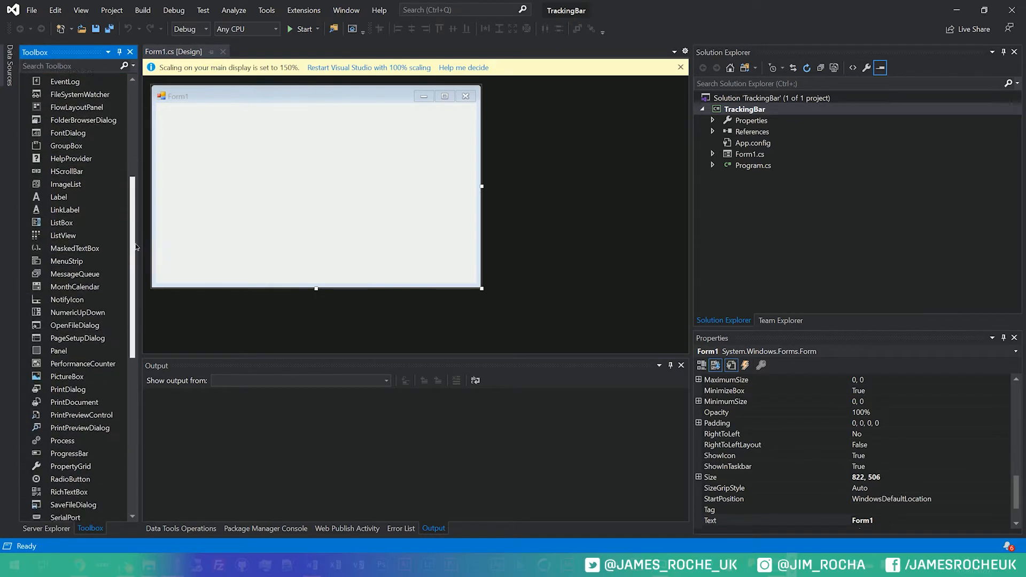
{"action": "scroll", "scroll_direction": "down", "scroll_amount": 3}
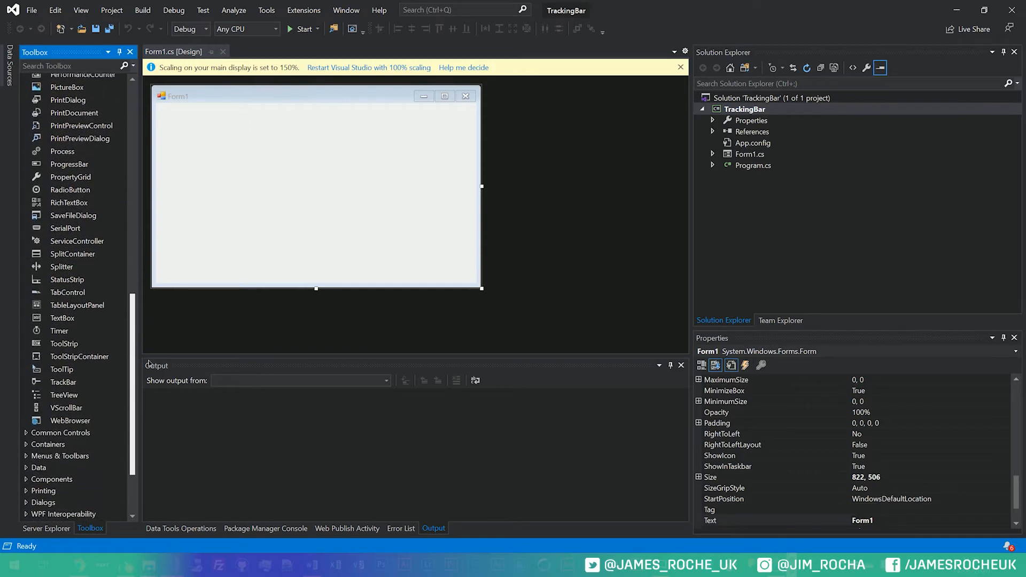
{"action": "left_click", "coordinate": [63, 344]}
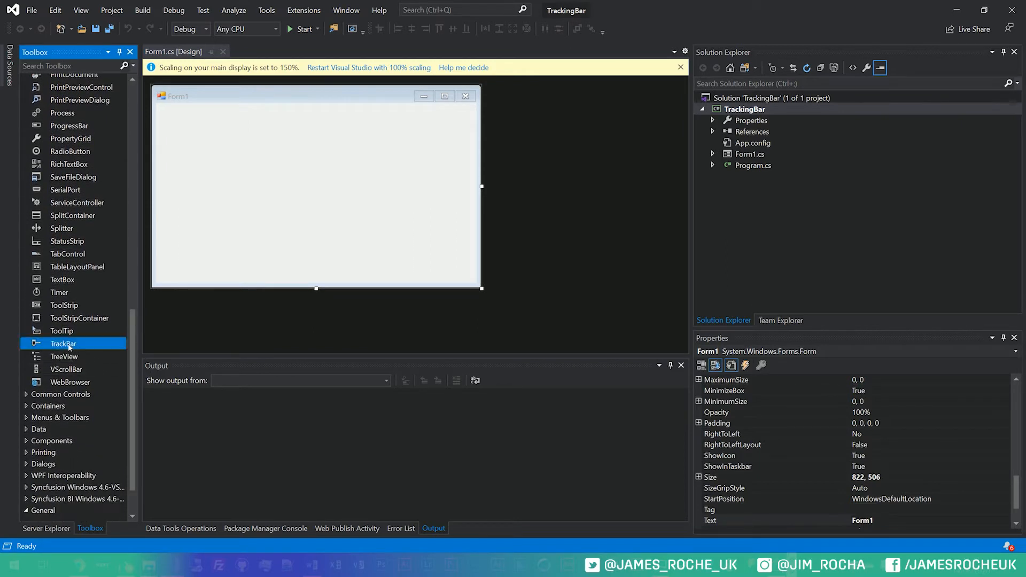
{"action": "left_click_drag", "start_coordinate": [63, 344], "coordinate": [221, 164]}
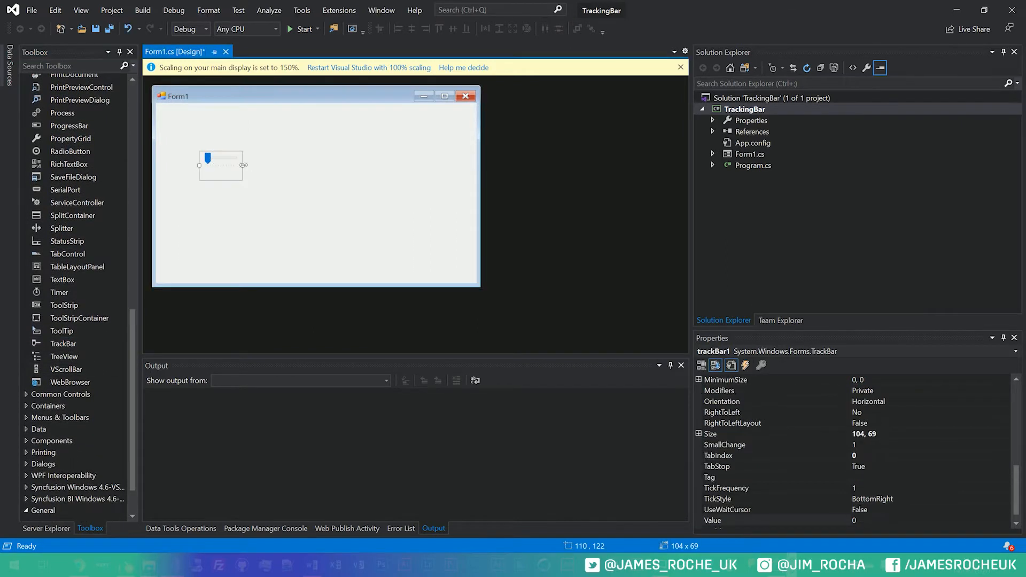
{"action": "left_click_drag", "start_coordinate": [247, 165], "coordinate": [309, 126]}
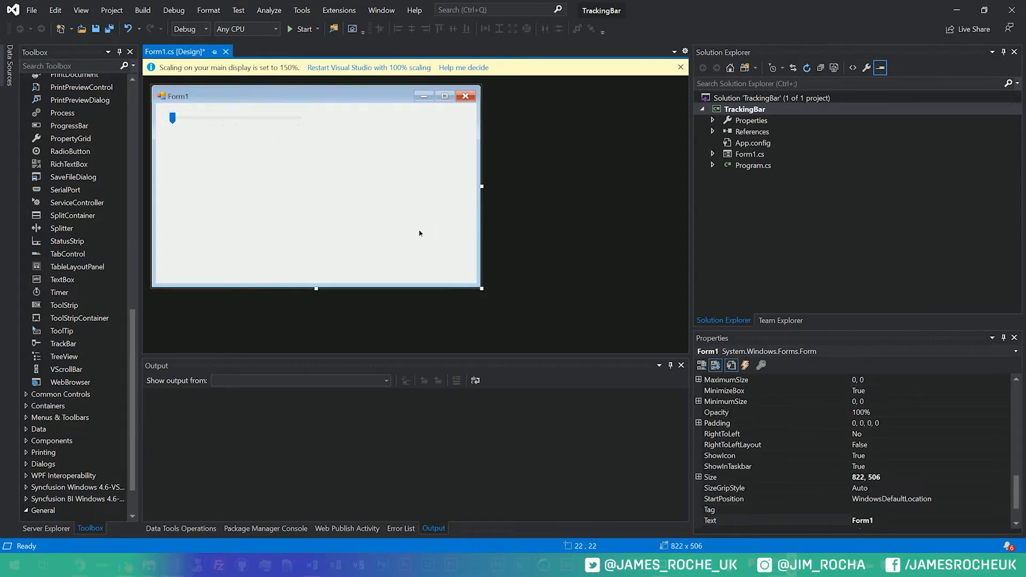
{"action": "left_click_drag", "start_coordinate": [481, 288], "coordinate": [335, 148]}
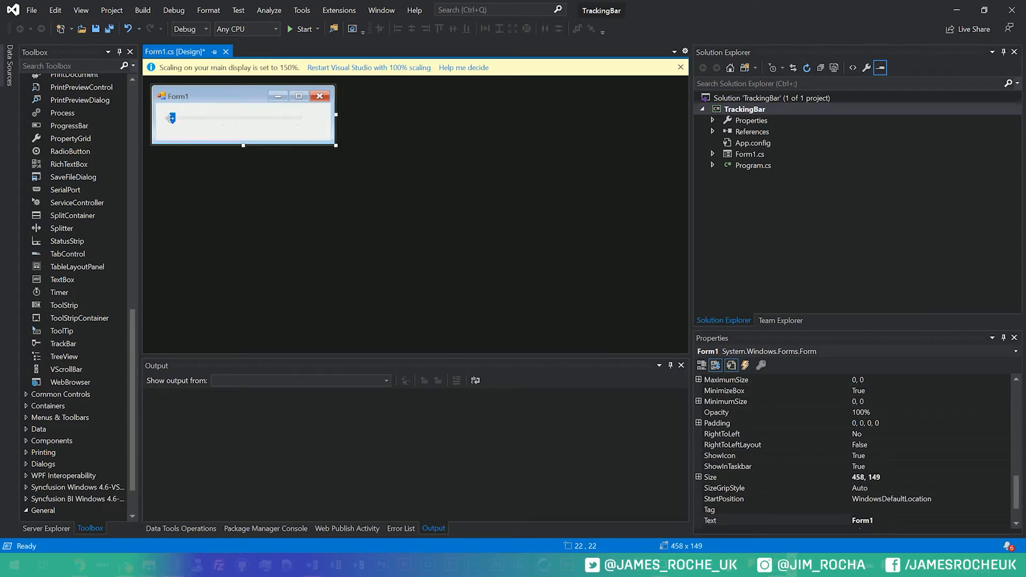
Run the TrackingBar app, drag the slider thumb, then close the running form.
{"action": "left_click", "coordinate": [303, 29]}
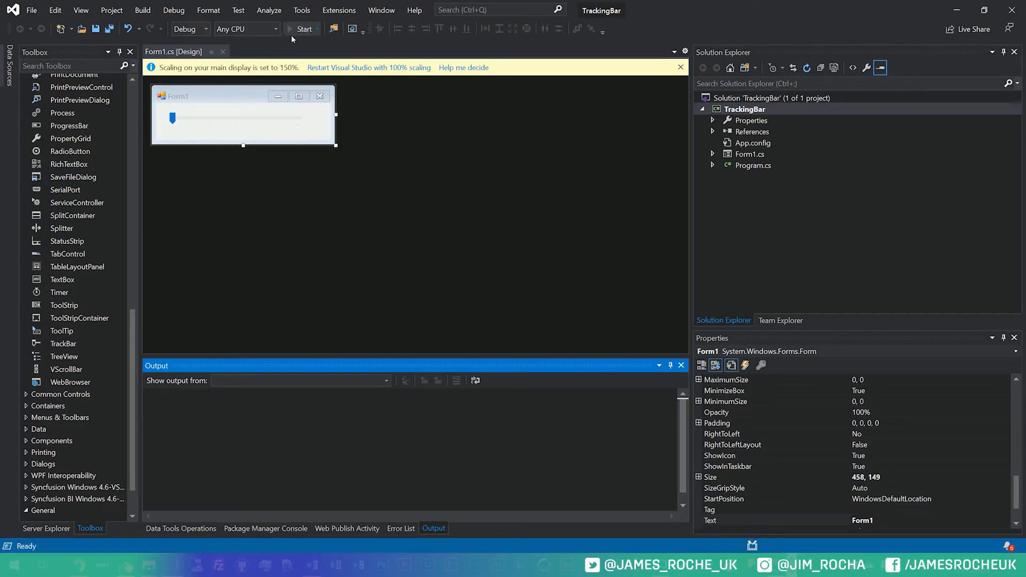
{"action": "left_click", "coordinate": [304, 28]}
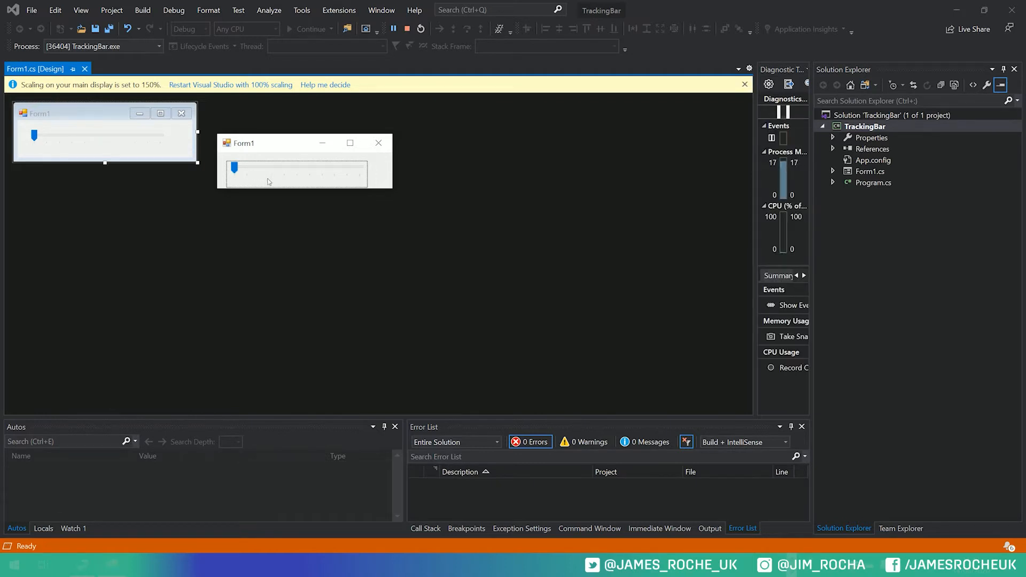
{"action": "left_click_drag", "start_coordinate": [234, 171], "coordinate": [259, 172]}
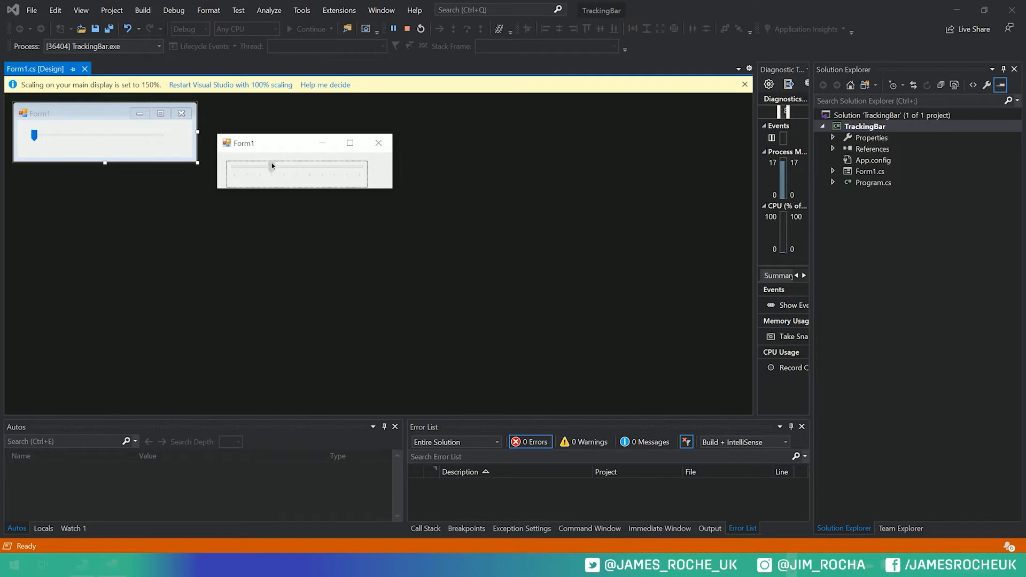
{"action": "left_click", "coordinate": [378, 143]}
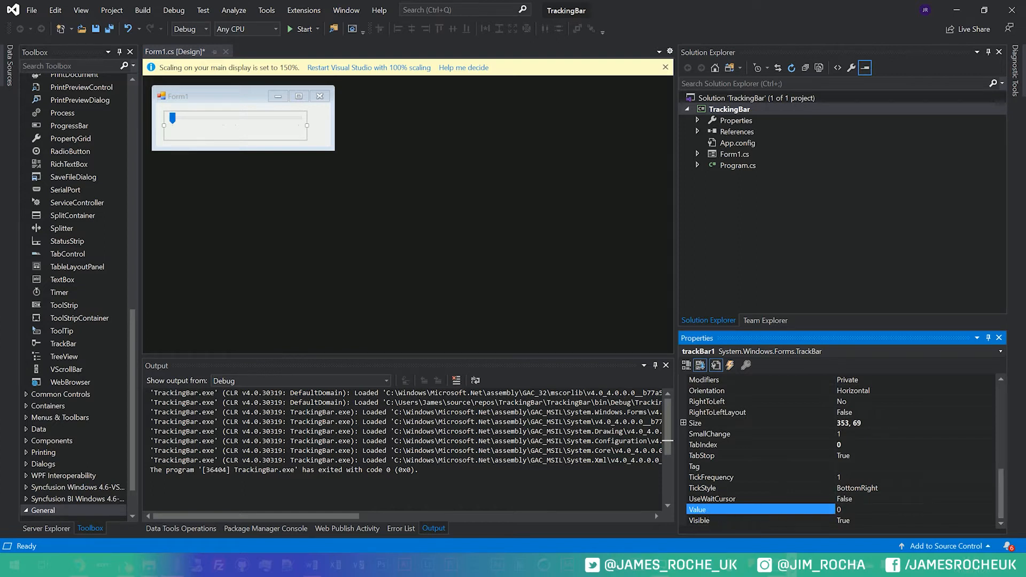
Enter 3 in trackBar1's Value property and set its Maximum to 100.
{"action": "left_click", "coordinate": [840, 509]}
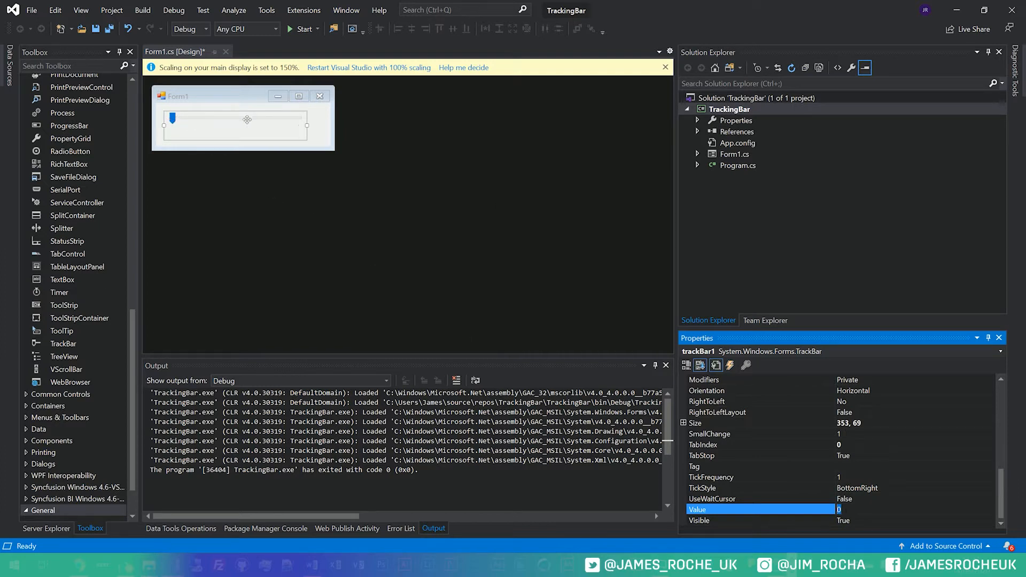
{"action": "type", "text": "3"}
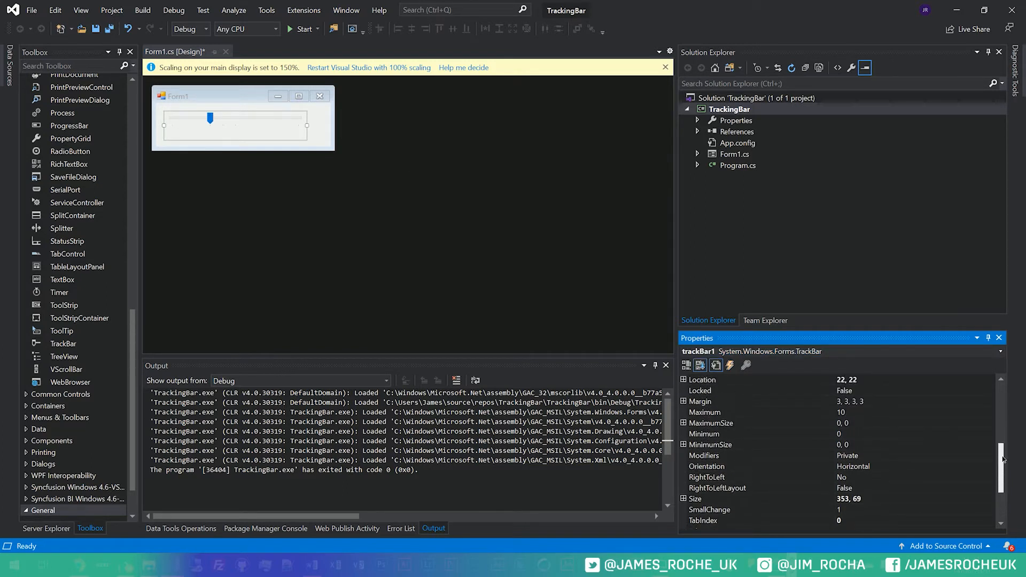
{"action": "left_click", "coordinate": [733, 411]}
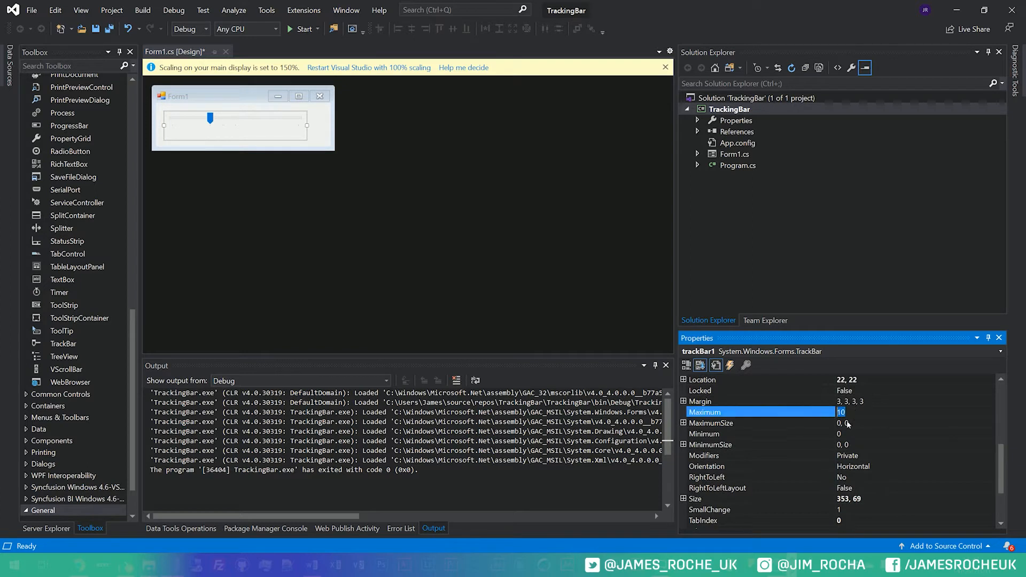
{"action": "left_click", "coordinate": [704, 433]}
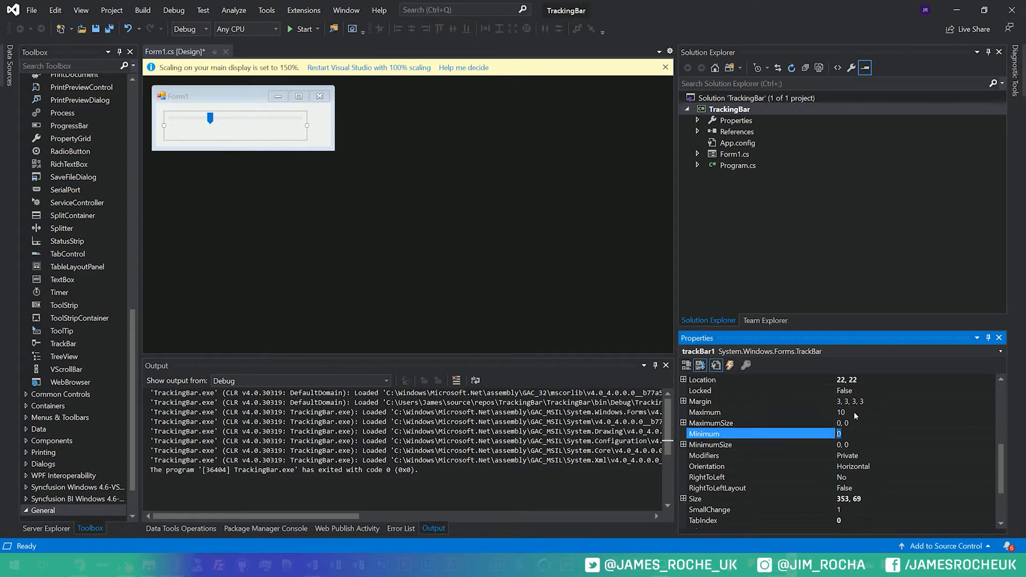
{"action": "left_click", "coordinate": [705, 411]}
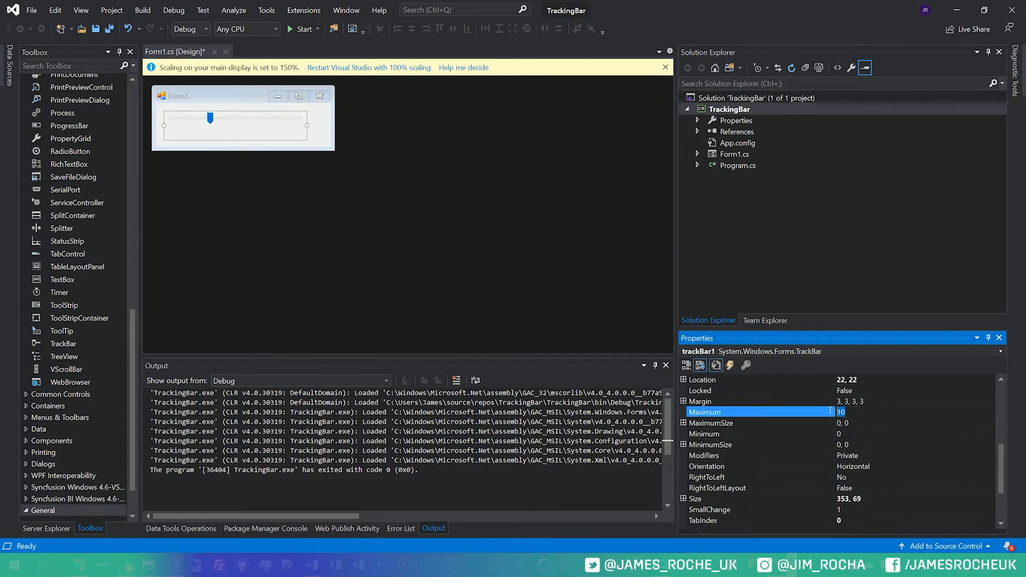
{"action": "type", "text": "100"}
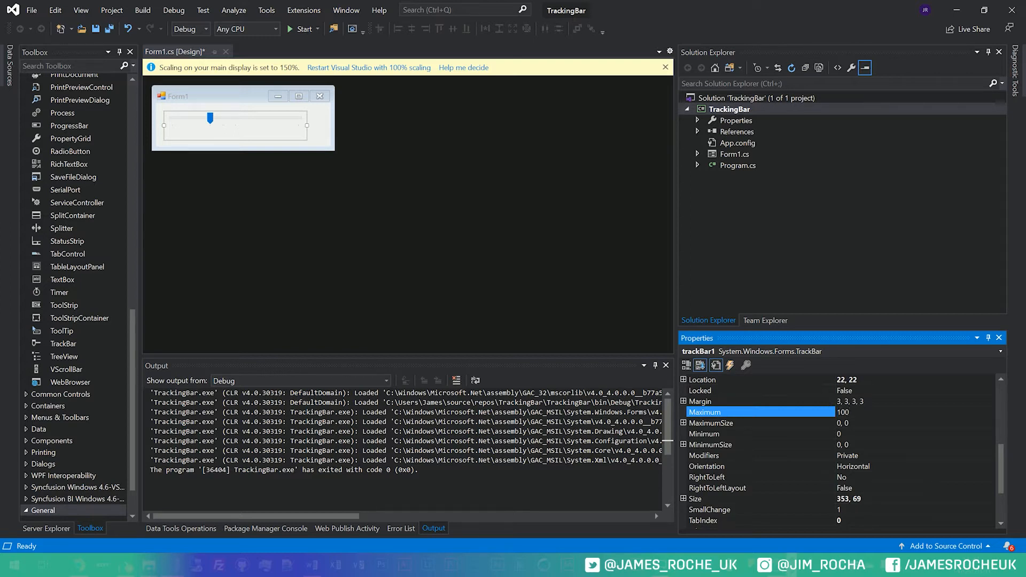
{"action": "left_click_drag", "start_coordinate": [209, 118], "coordinate": [177, 117]}
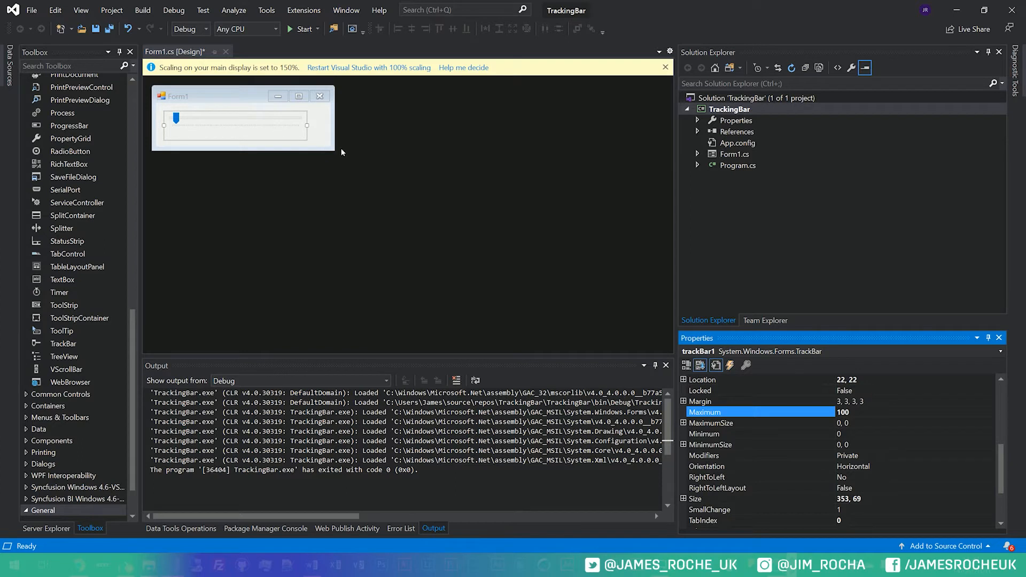
{"action": "mouse_move", "coordinate": [848, 437]}
{"action": "type", "text": "50"}
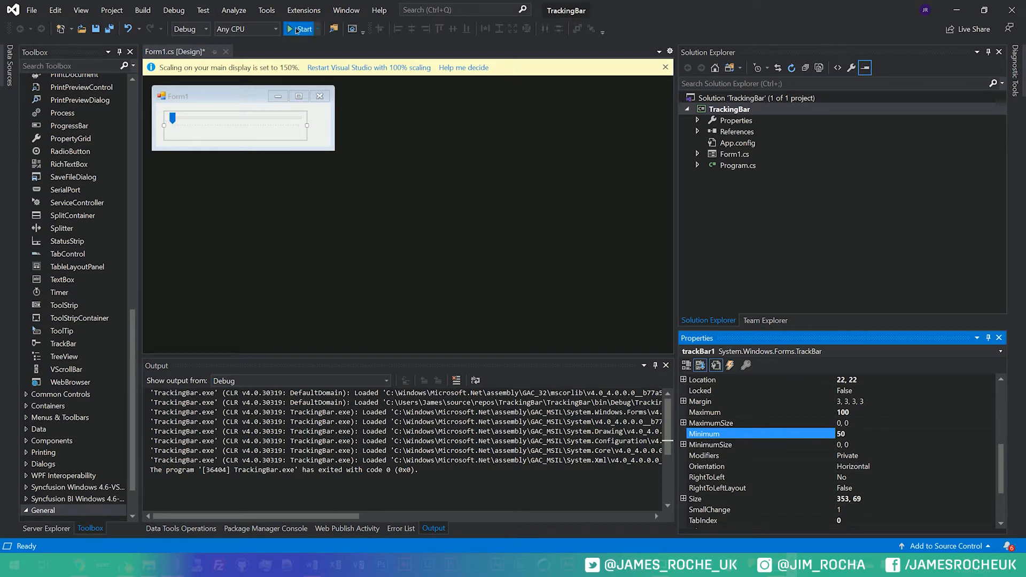
{"action": "left_click", "coordinate": [300, 29]}
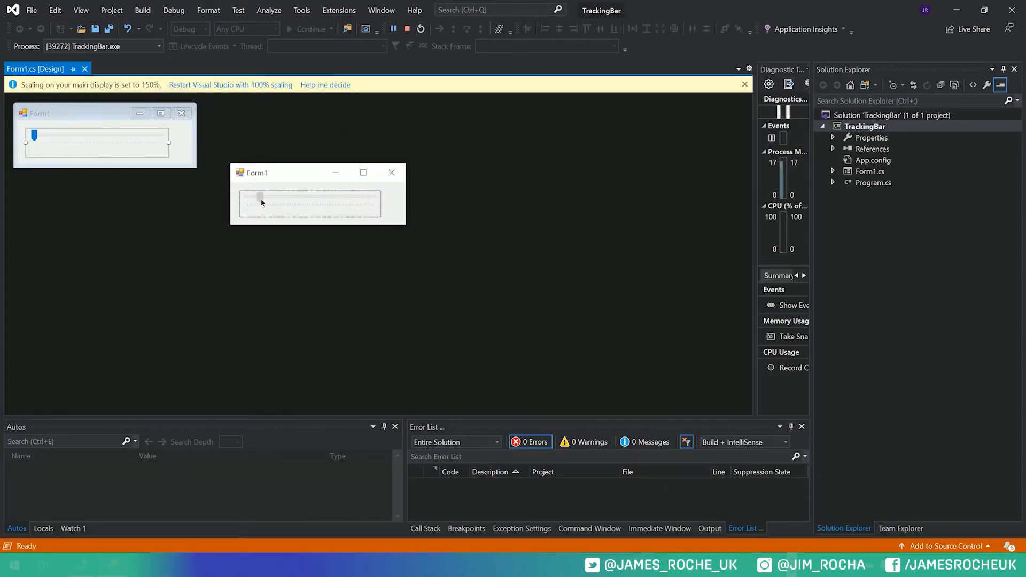
{"action": "left_click_drag", "start_coordinate": [256, 203], "coordinate": [283, 203]}
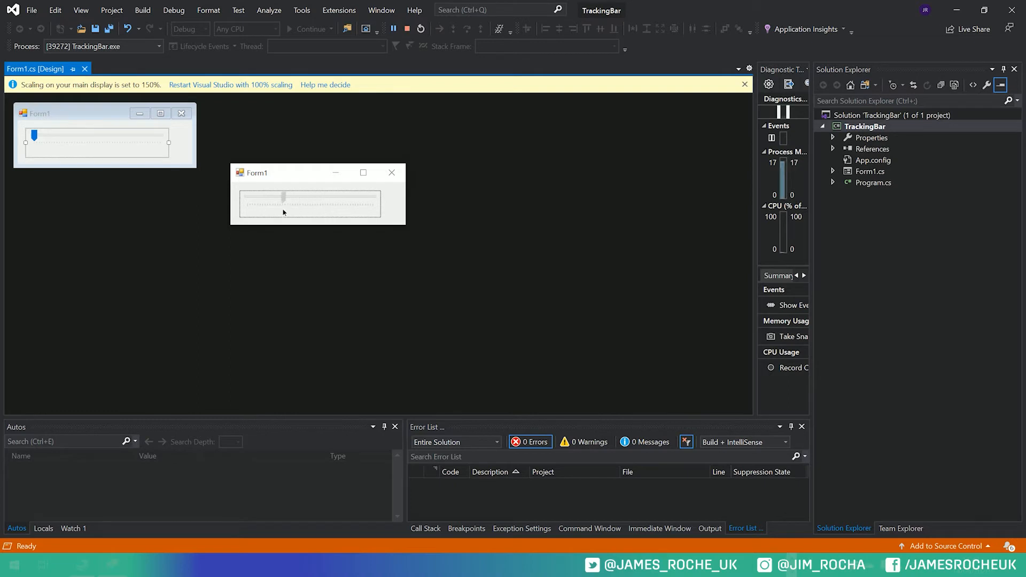
{"action": "left_click_drag", "start_coordinate": [282, 200], "coordinate": [357, 200]}
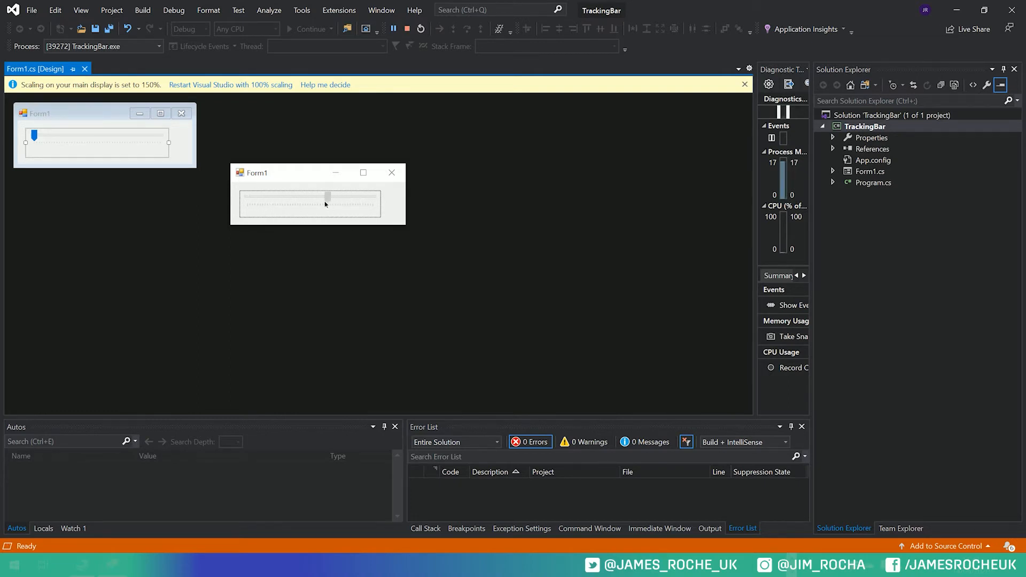
{"action": "left_click_drag", "start_coordinate": [327, 197], "coordinate": [268, 198]}
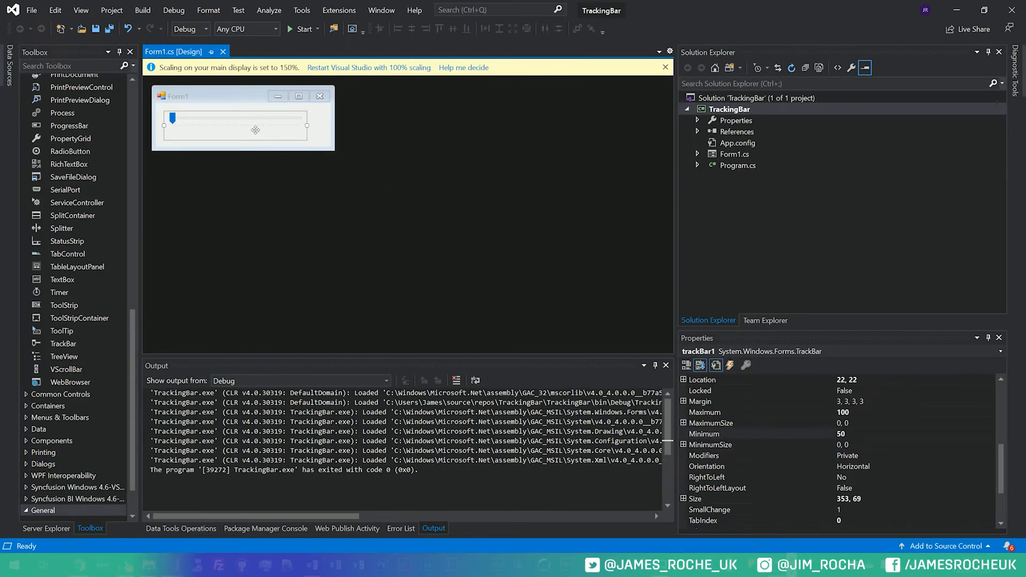
Double-click trackBar1 to generate an empty trackBar1_Scroll handler in Form1.cs.
{"action": "scroll", "scroll_direction": "down", "scroll_amount": 3}
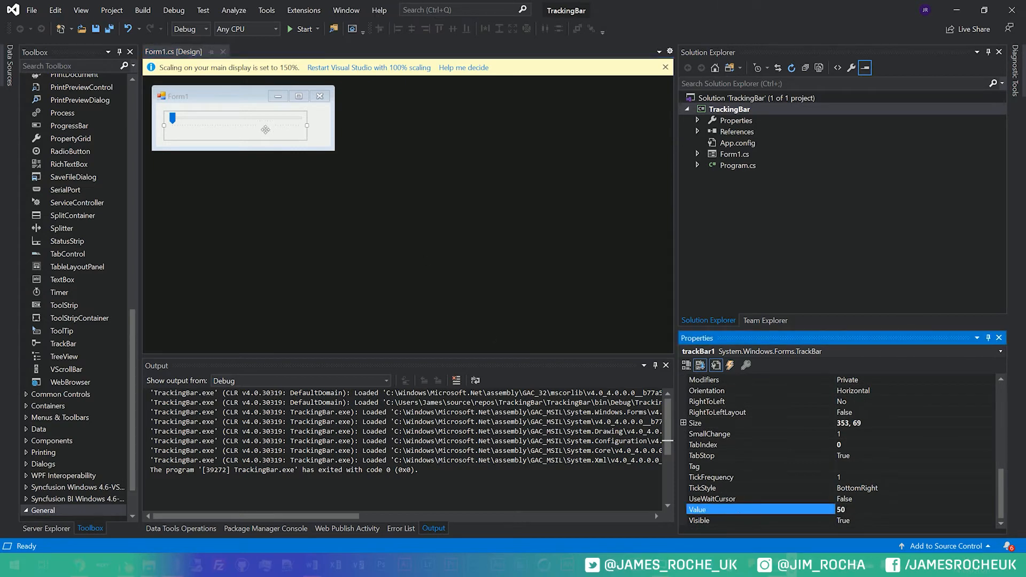
{"action": "double_click", "coordinate": [233, 118]}
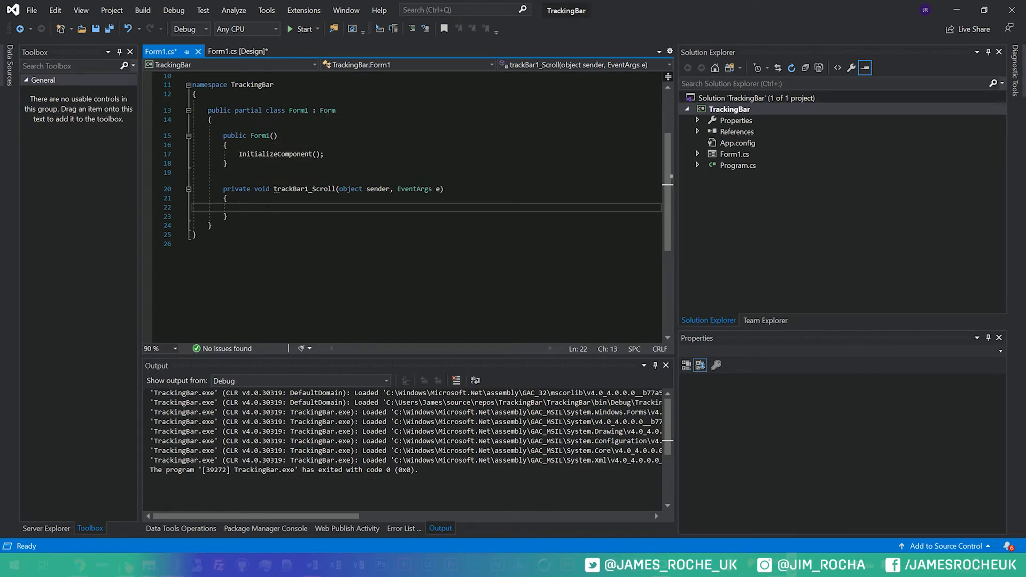
Debug with a breakpoint in trackBar1_Scroll, remove it once hit, continue, and close Form1.
{"action": "left_click", "coordinate": [239, 52]}
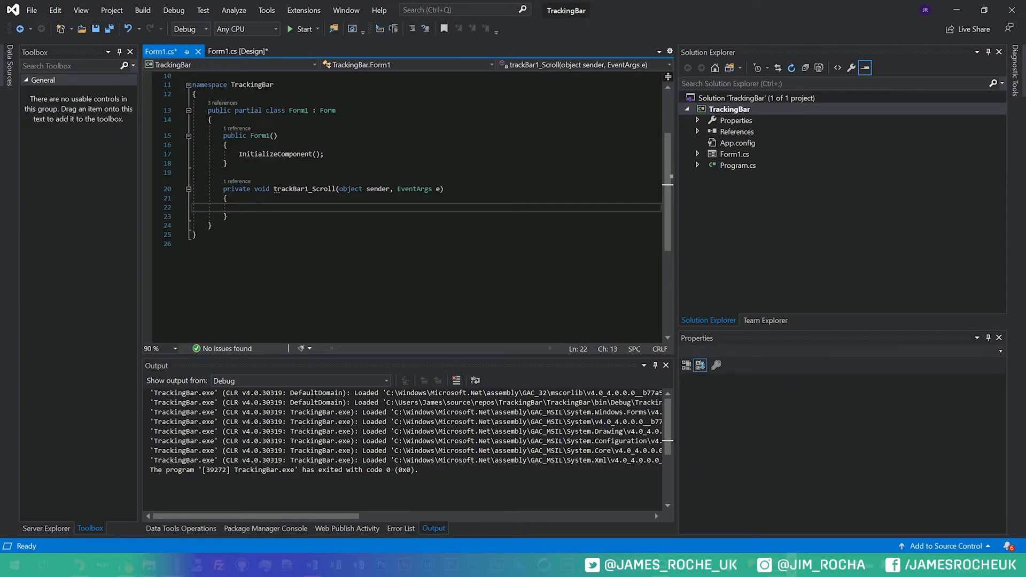
{"action": "left_click", "coordinate": [147, 215]}
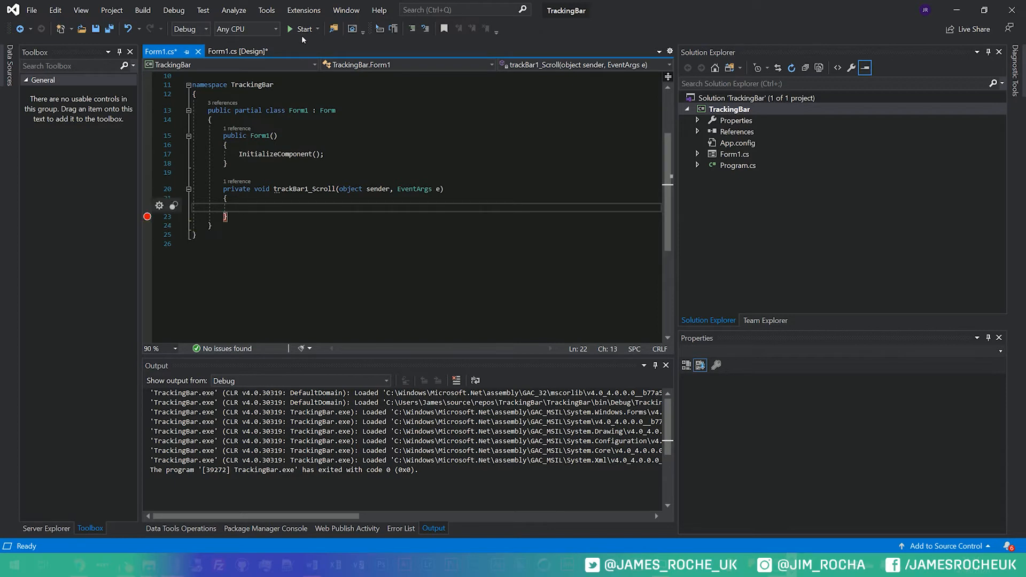
{"action": "left_click", "coordinate": [300, 28]}
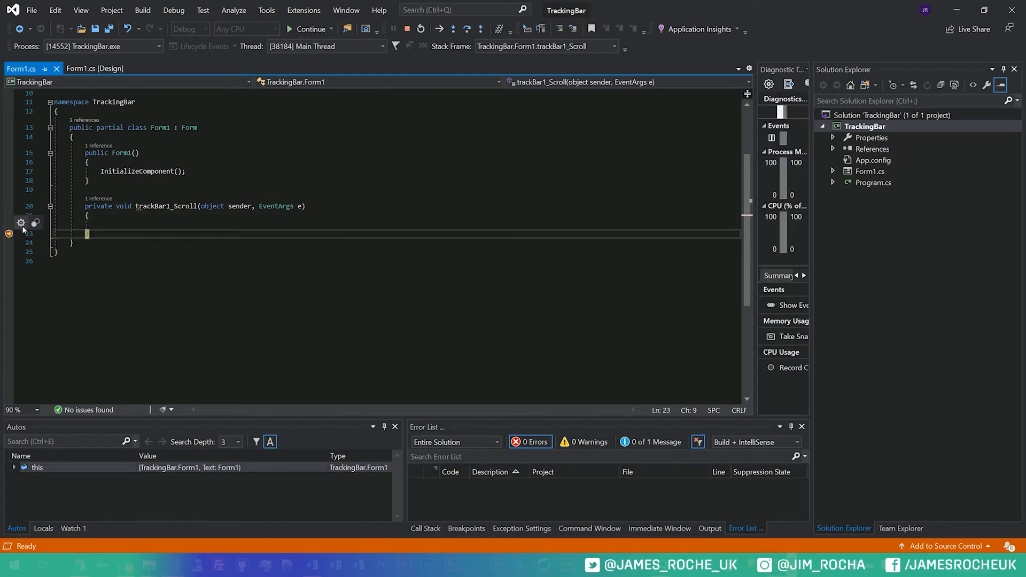
{"action": "left_click", "coordinate": [91, 68]}
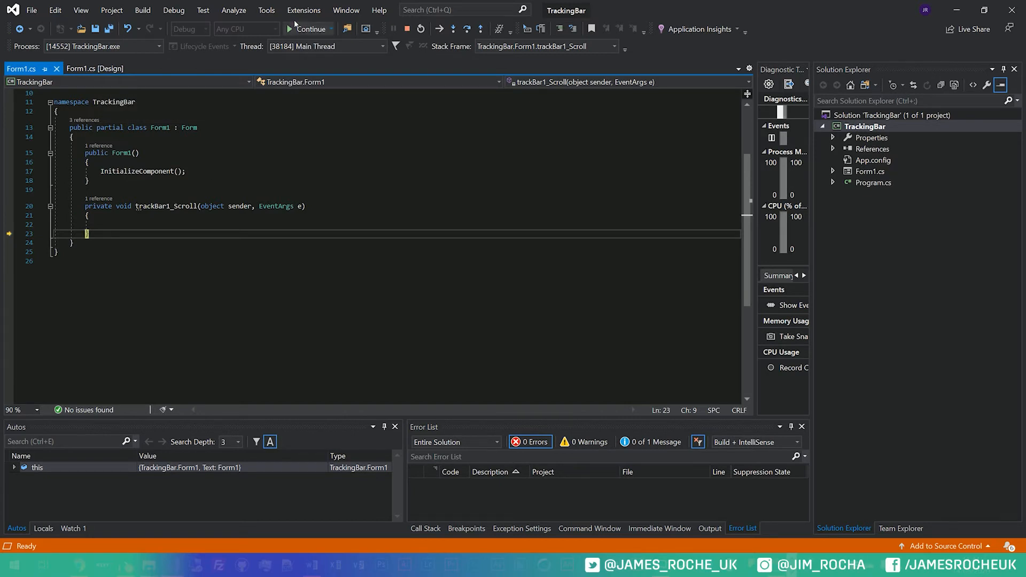
{"action": "left_click", "coordinate": [305, 29]}
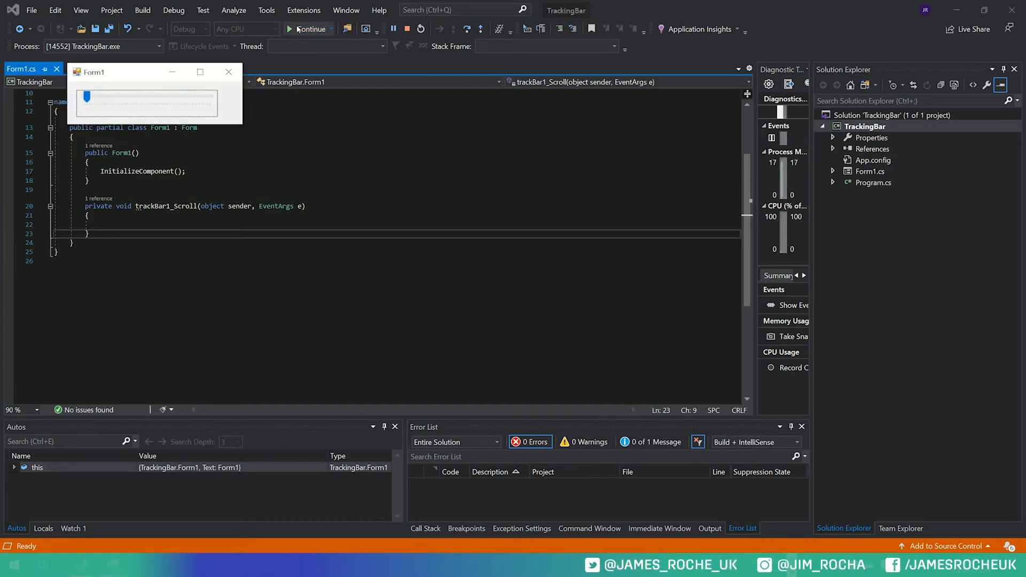
{"action": "mouse_move", "coordinate": [228, 72]}
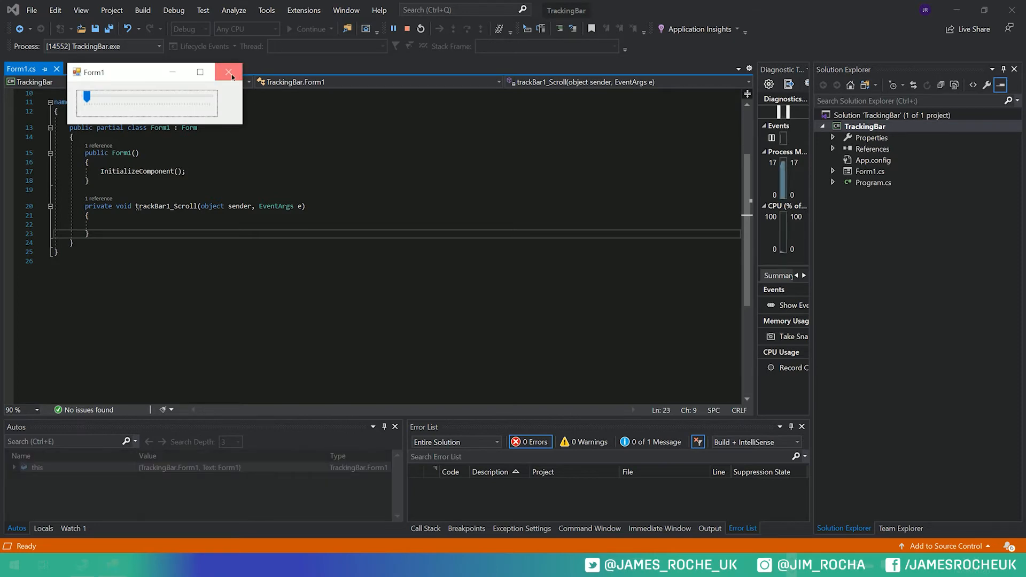
{"action": "left_click", "coordinate": [228, 71]}
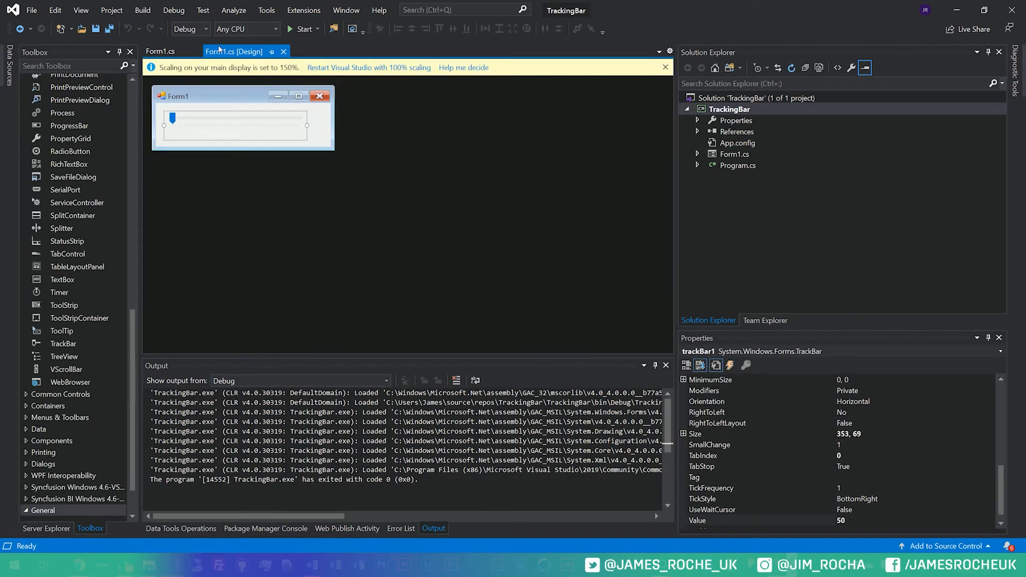
Enlarge Form1, lower trackBar1, and return to the empty trackBar1_Scroll handler code.
{"action": "left_click", "coordinate": [262, 134]}
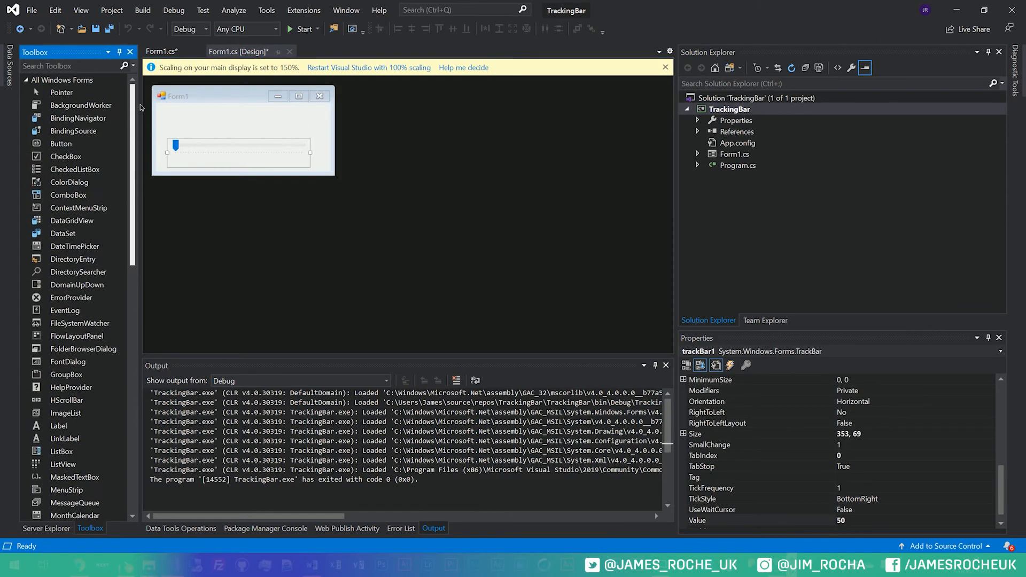
{"action": "mouse_move", "coordinate": [135, 192]}
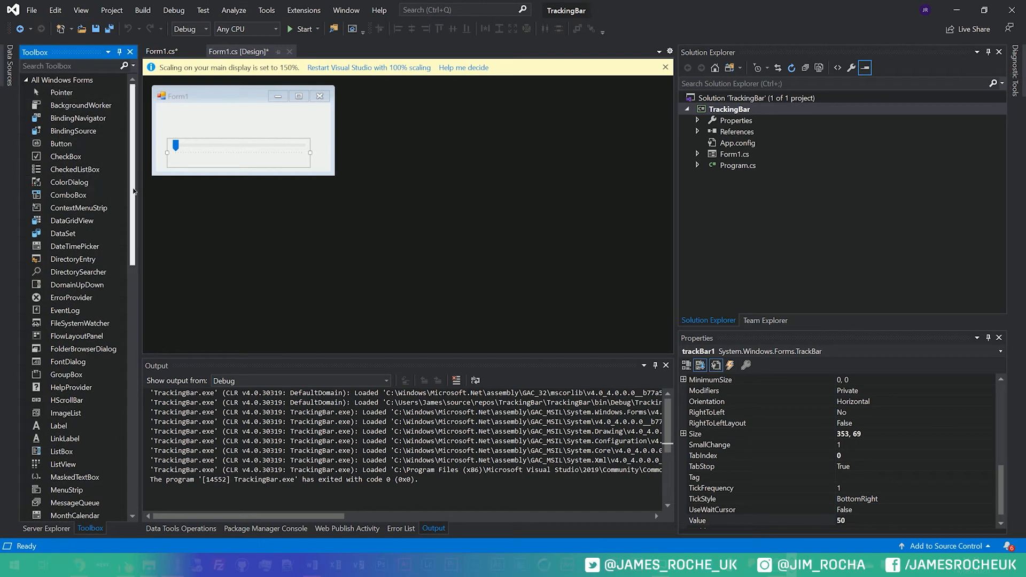
{"action": "scroll", "scroll_direction": "down", "scroll_amount": 3}
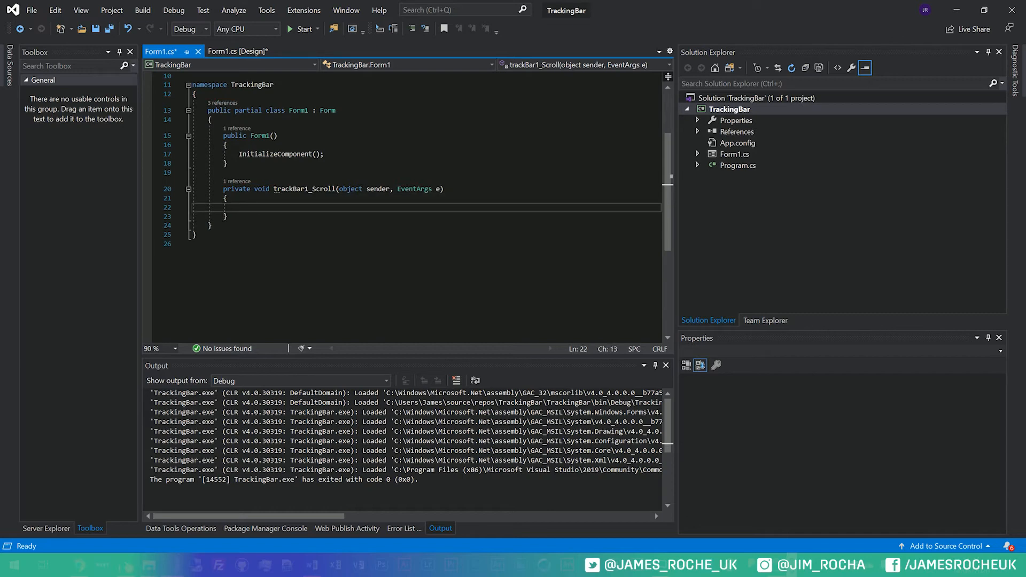
Write label1.Text = trackBar1.Value.ToString() in trackBar1_Scroll and start a build.
{"action": "type", "text": "label1"}
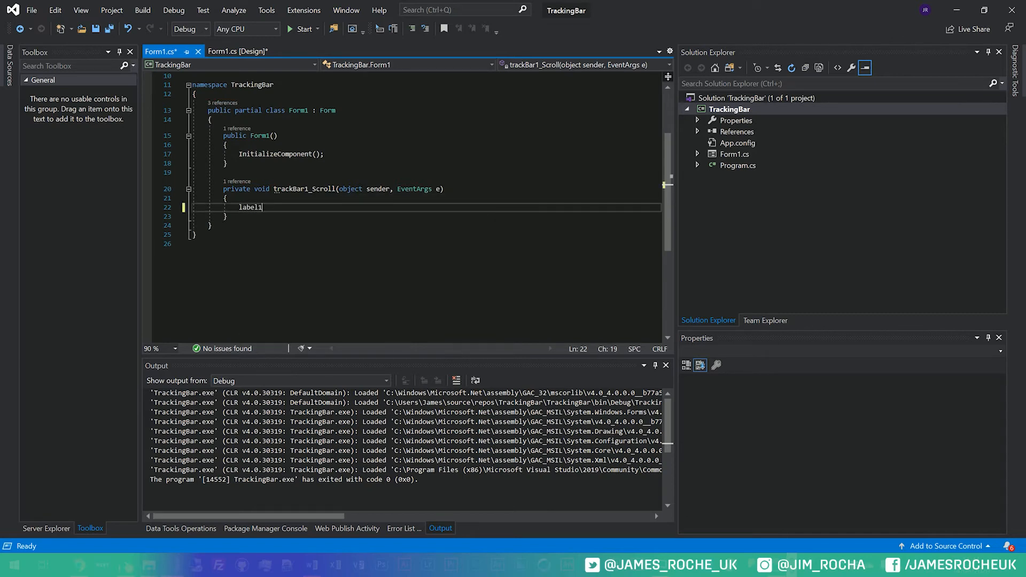
{"action": "type", "text": ".Text ="}
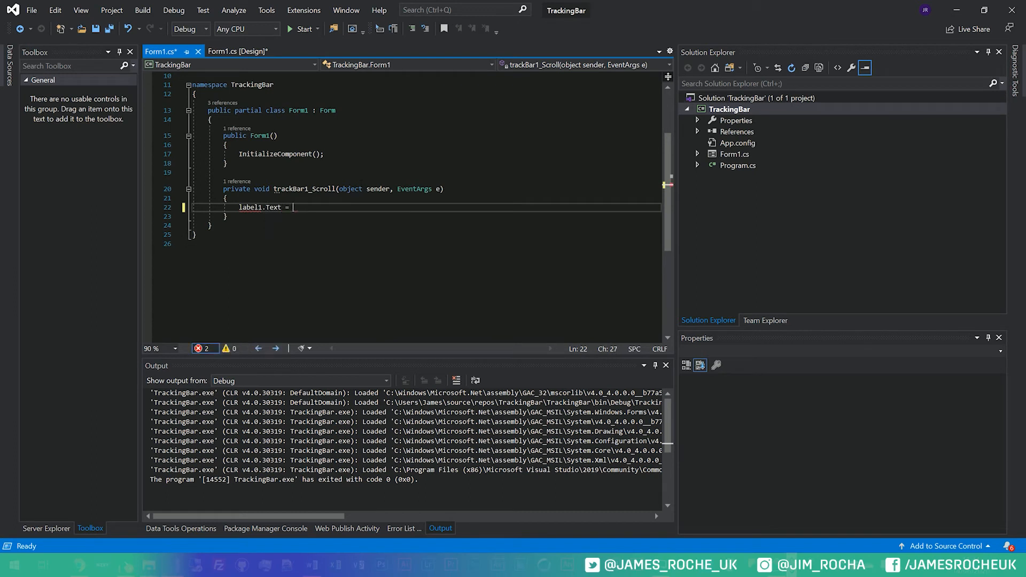
{"action": "type", "text": "t"}
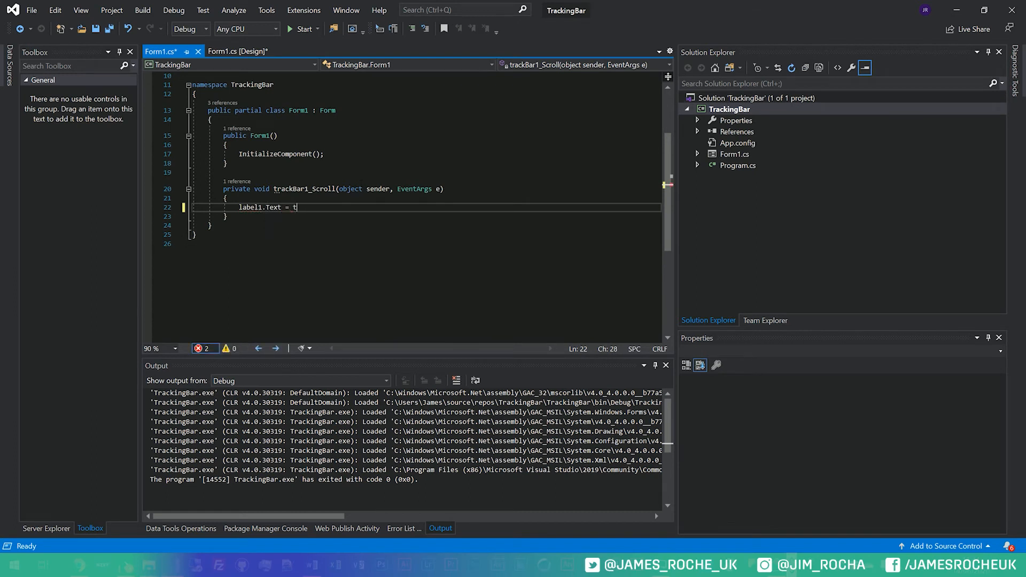
{"action": "type", "text": "rackBar1."}
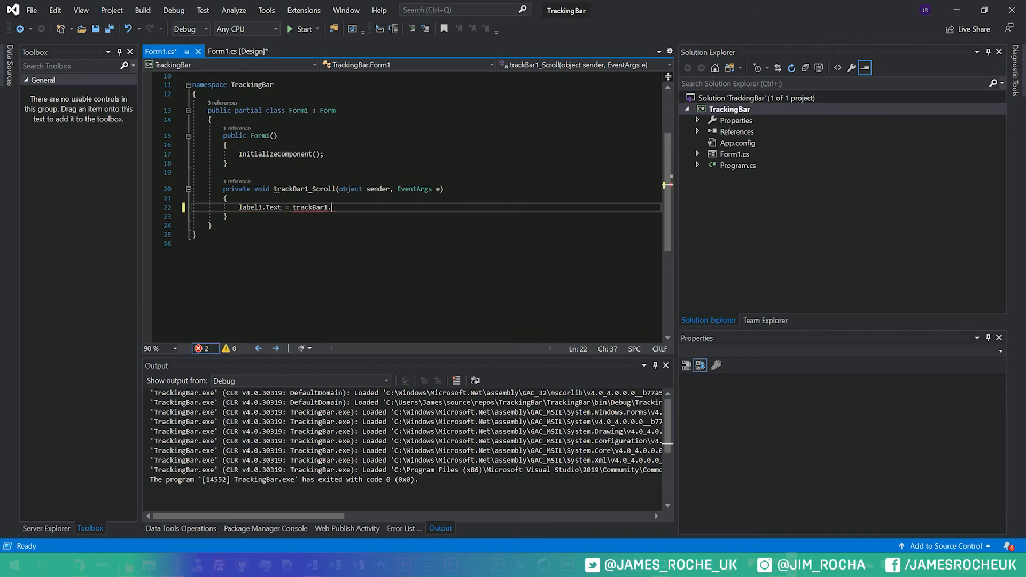
{"action": "type", "text": "Value"}
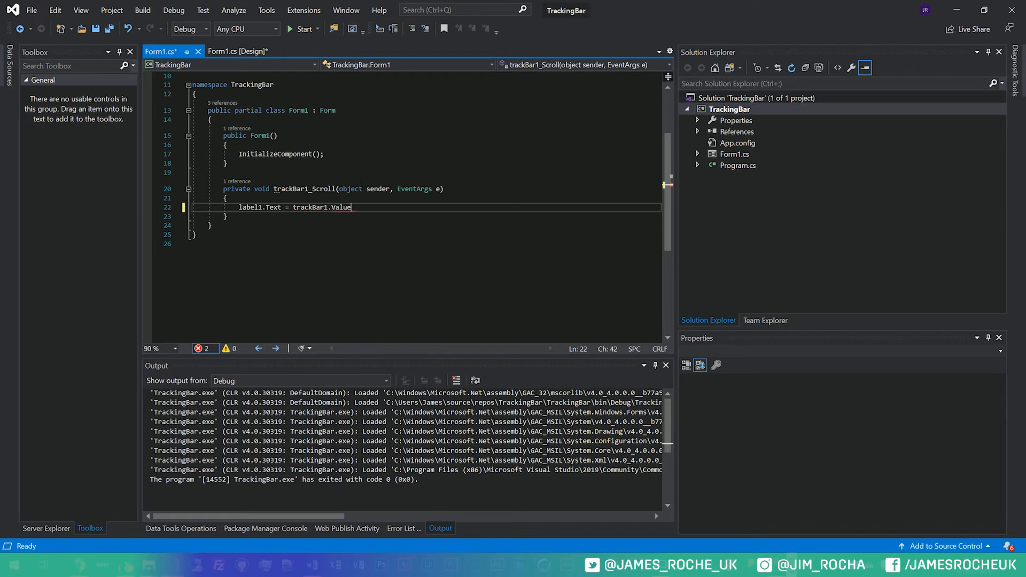
{"action": "type", "text": "."}
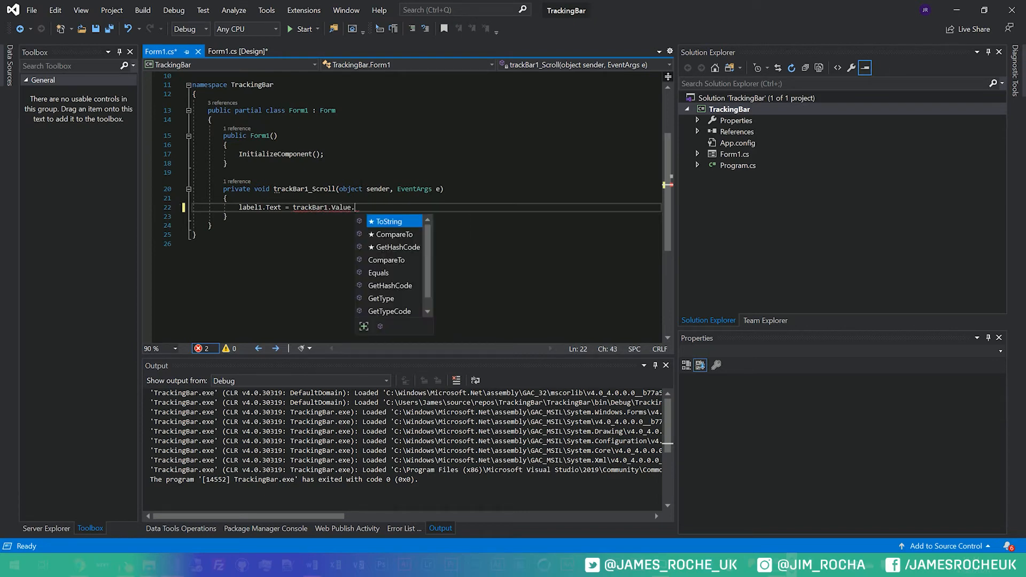
{"action": "type", "text": "ToString();"}
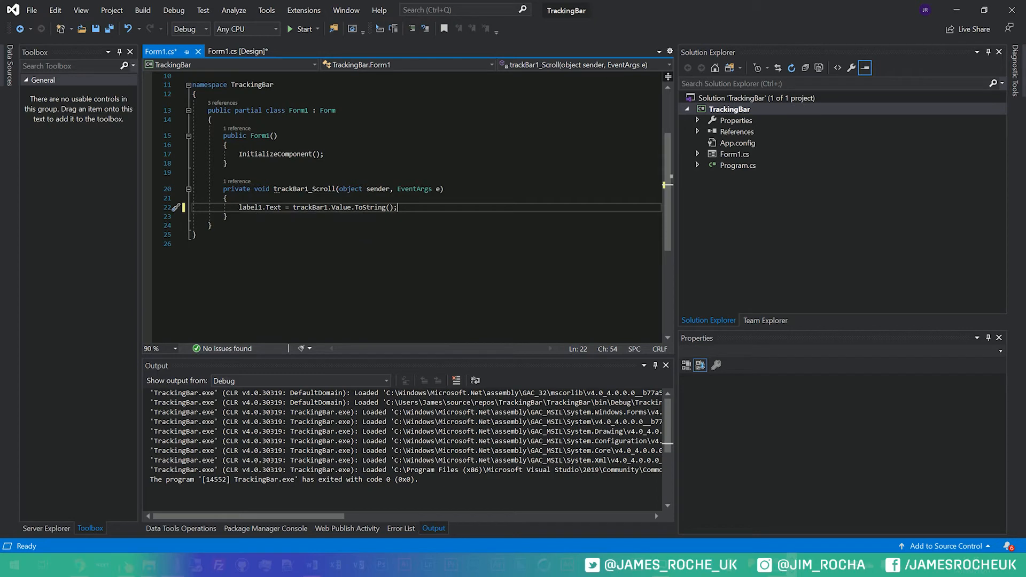
{"action": "left_click", "coordinate": [303, 29]}
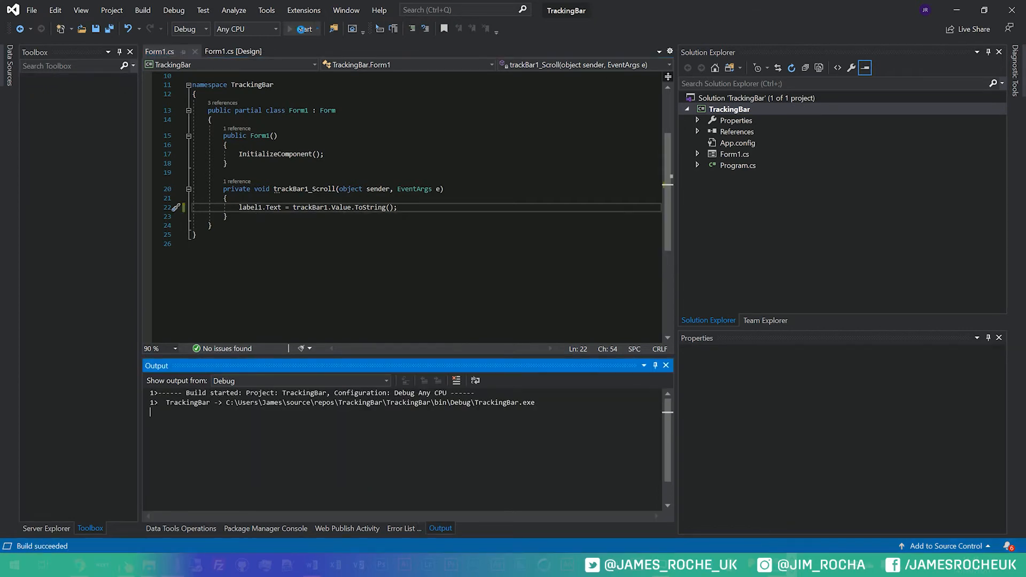
Slide the bar so label1 shows 87, then 77, then minimum 50, and close the app.
{"action": "left_click", "coordinate": [301, 28]}
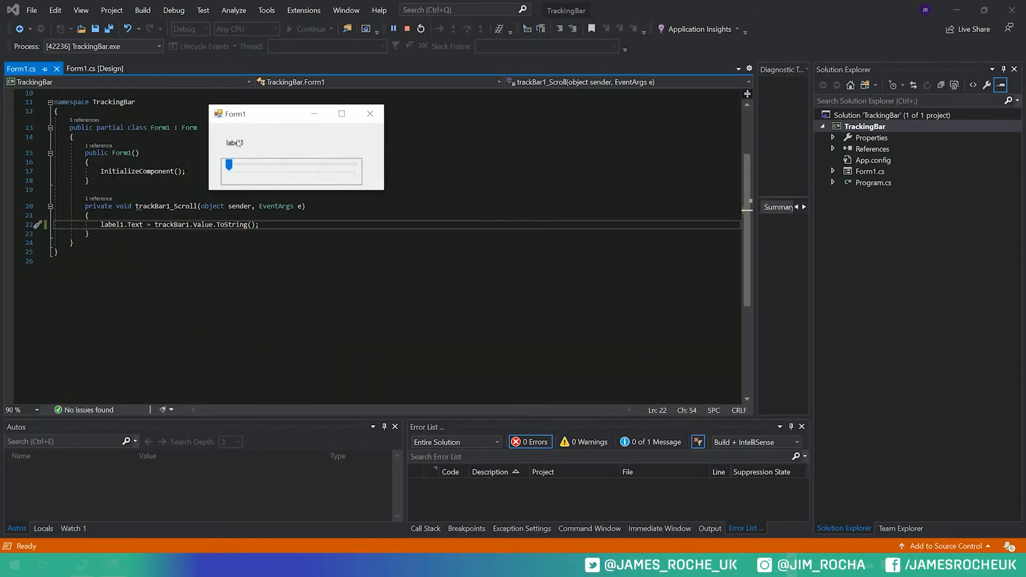
{"action": "left_click_drag", "start_coordinate": [224, 163], "coordinate": [321, 164]}
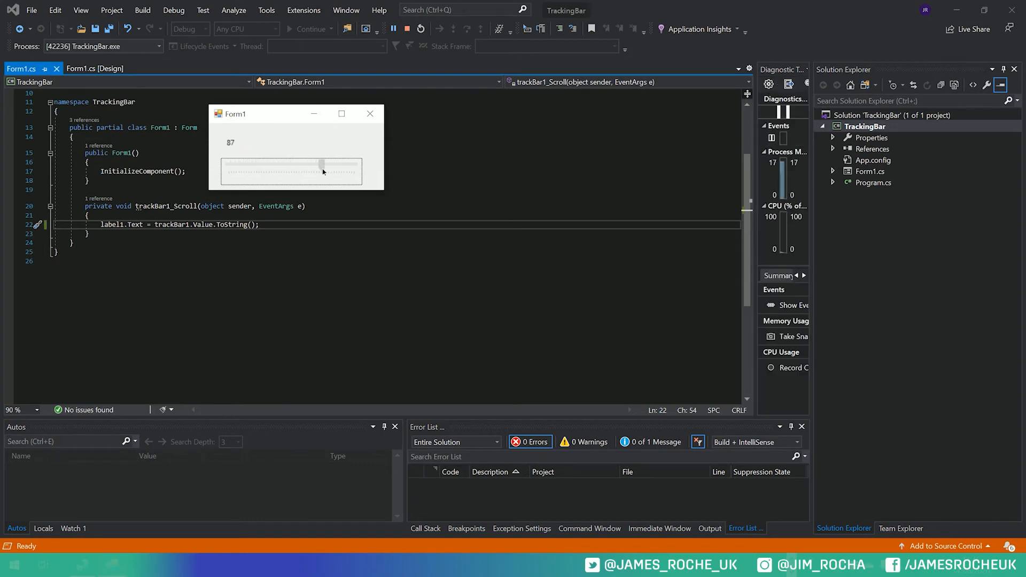
{"action": "left_click_drag", "start_coordinate": [320, 163], "coordinate": [298, 164]}
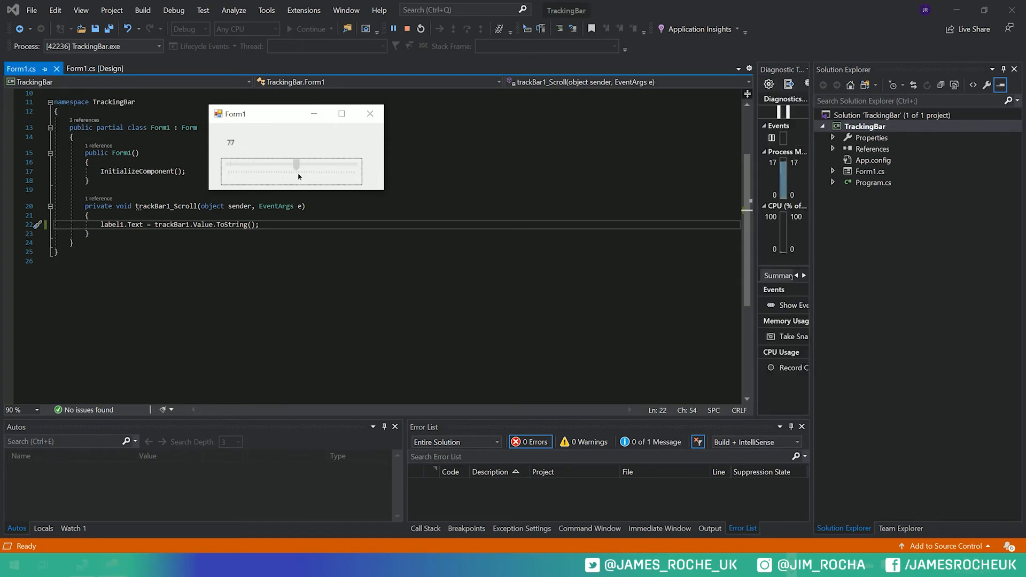
{"action": "left_click_drag", "start_coordinate": [295, 163], "coordinate": [247, 163]}
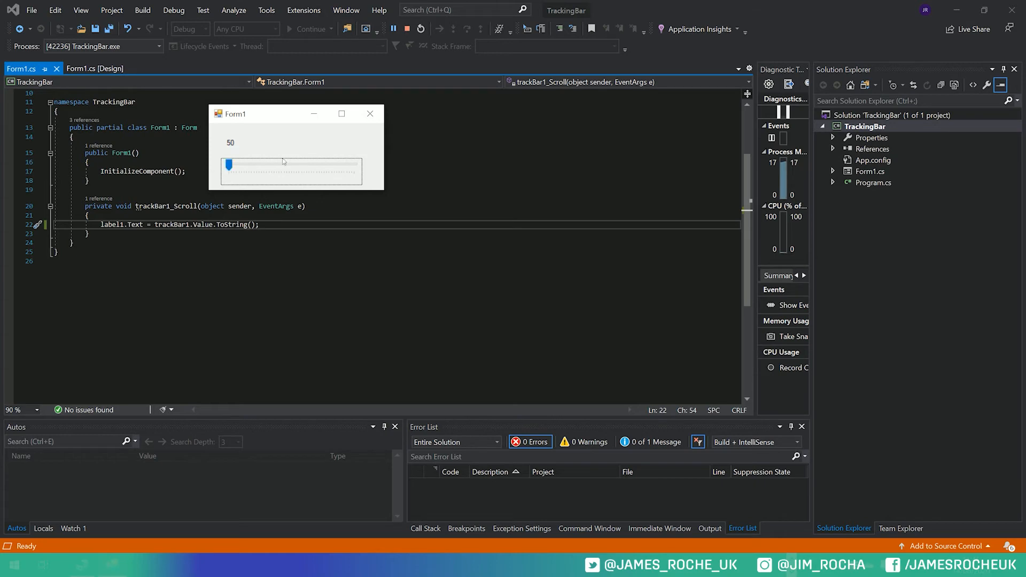
{"action": "left_click", "coordinate": [421, 28]}
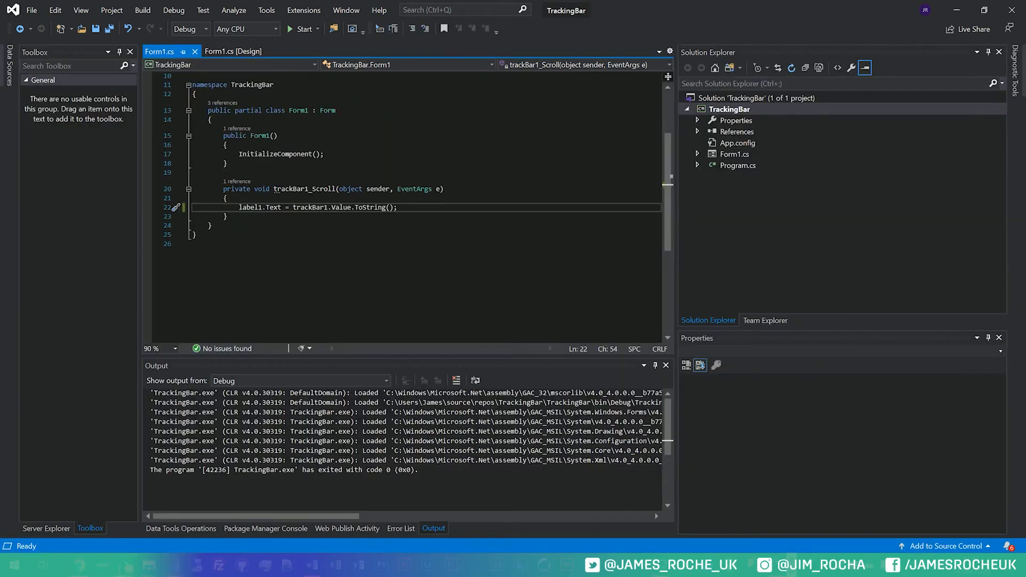
Switch to the Form1 designer and set trackBar1's Maximum to 10 in Properties.
{"action": "left_click", "coordinate": [234, 52]}
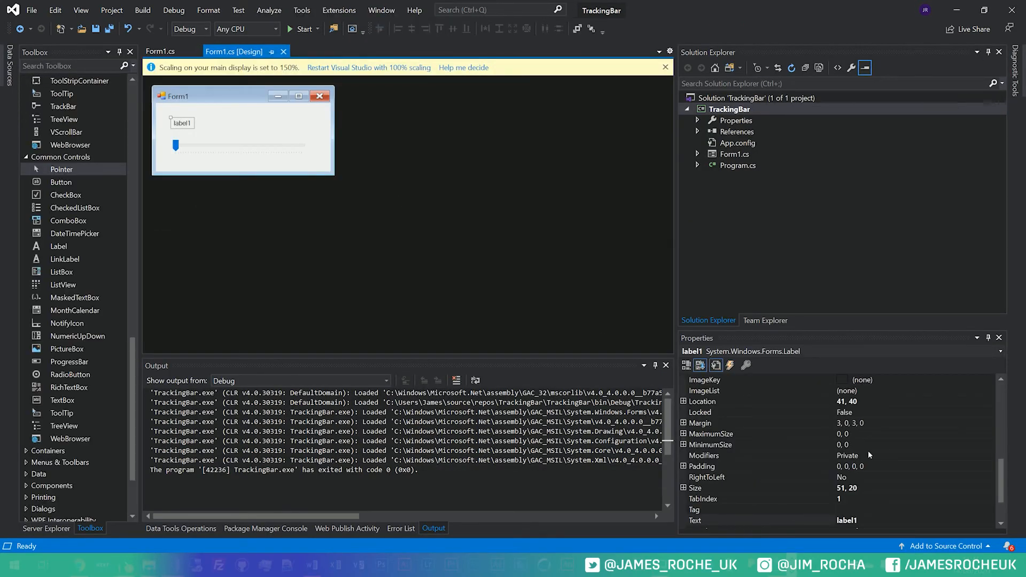
{"action": "scroll", "scroll_direction": "down", "scroll_amount": 3}
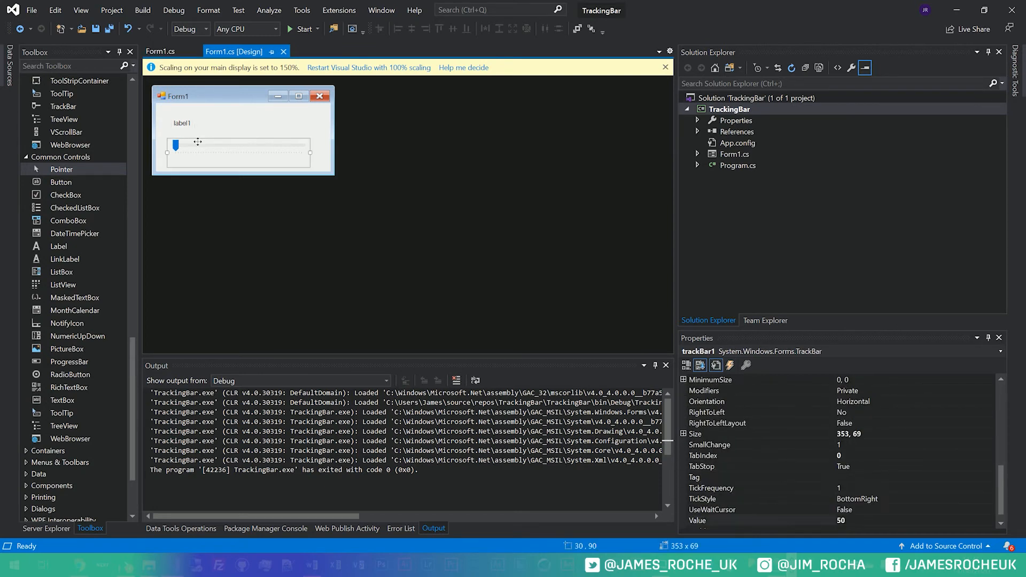
{"action": "scroll", "scroll_direction": "down", "scroll_amount": 3}
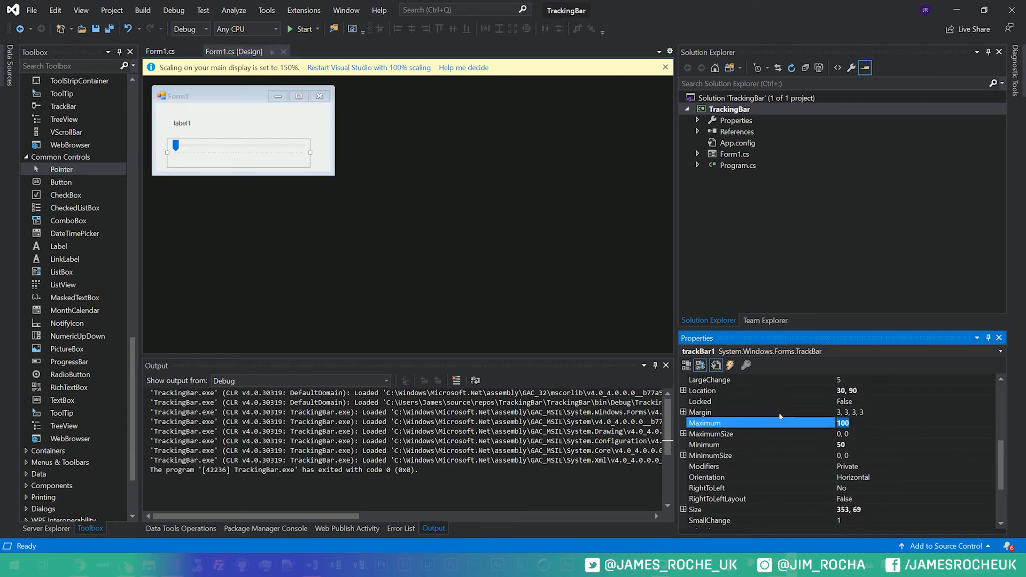
{"action": "type", "text": "10"}
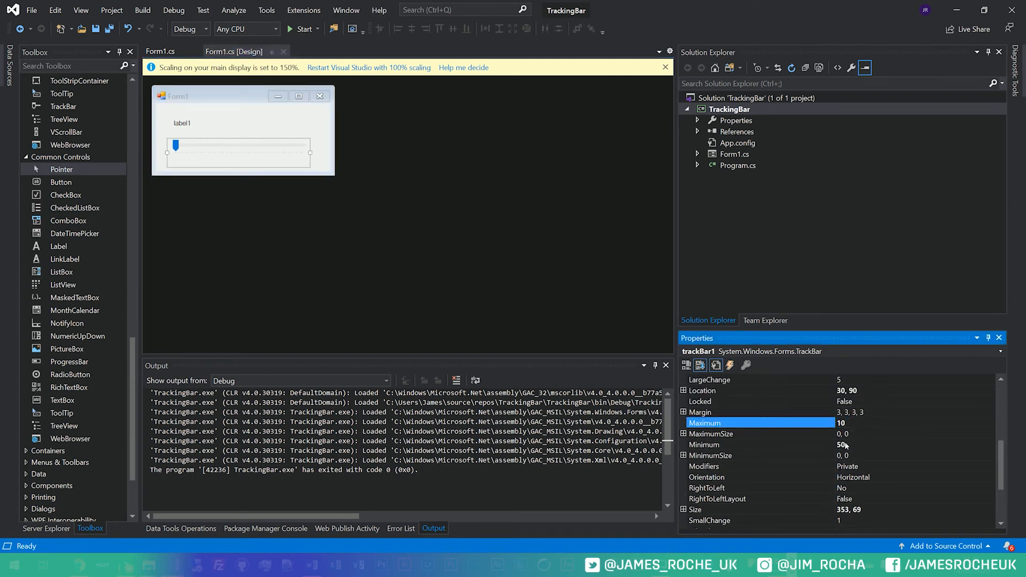
{"action": "left_click", "coordinate": [759, 445]}
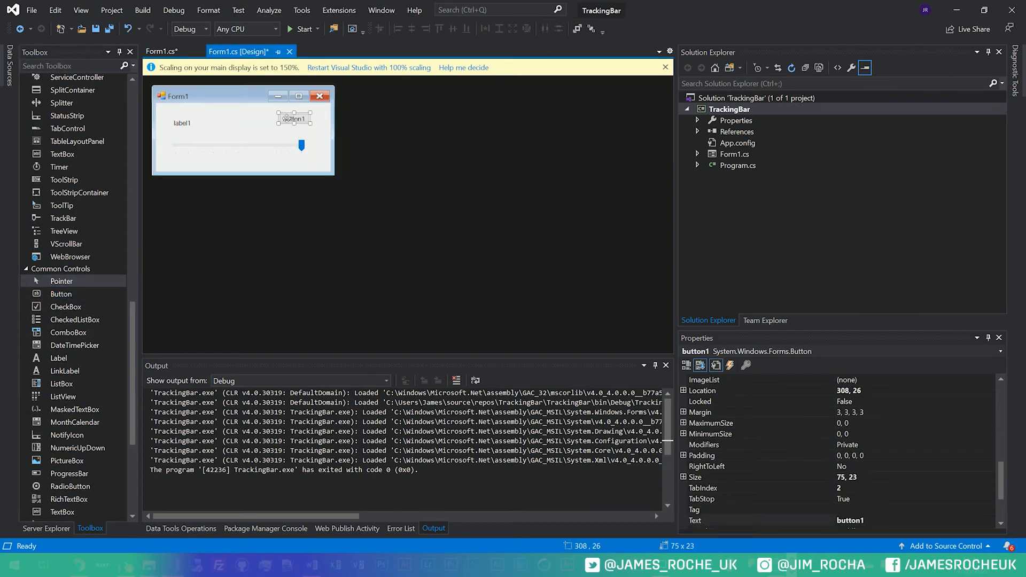
Add a button1_Click handler setting trackBar1.Maximum = 5000, then run the app.
{"action": "double_click", "coordinate": [294, 117]}
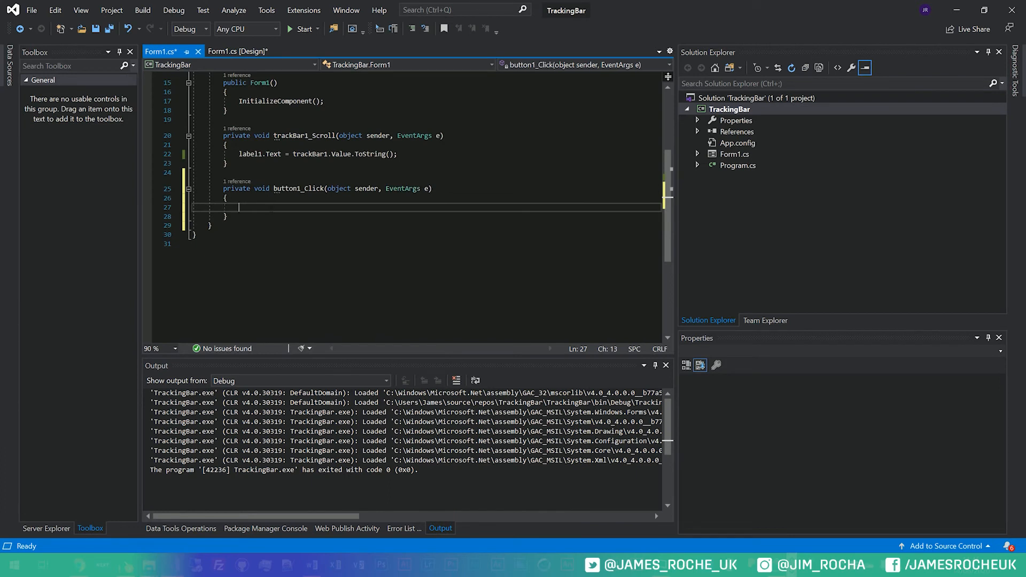
{"action": "type", "text": "trackBar1.Maximum = 5000;"}
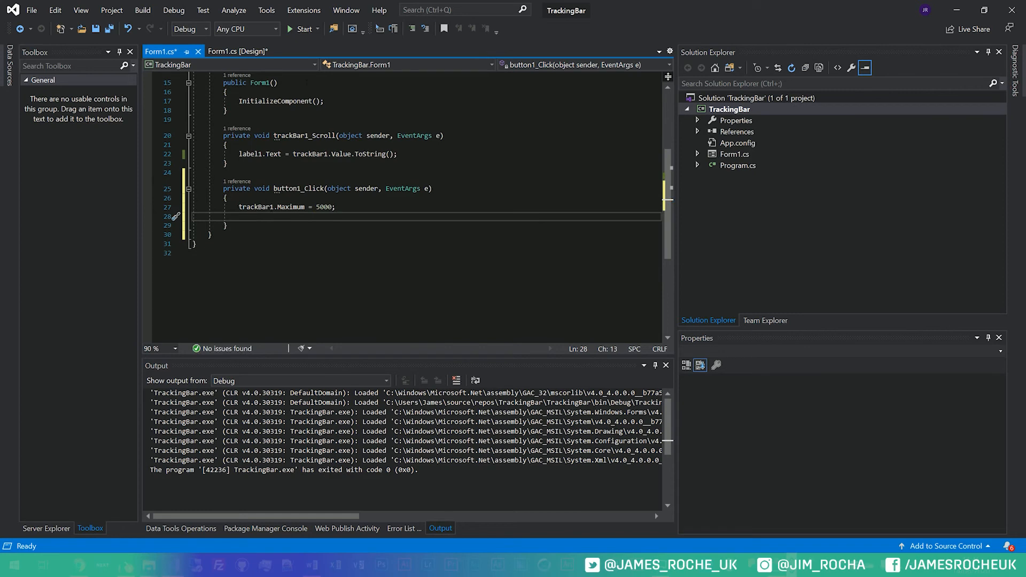
{"action": "left_click", "coordinate": [298, 28]}
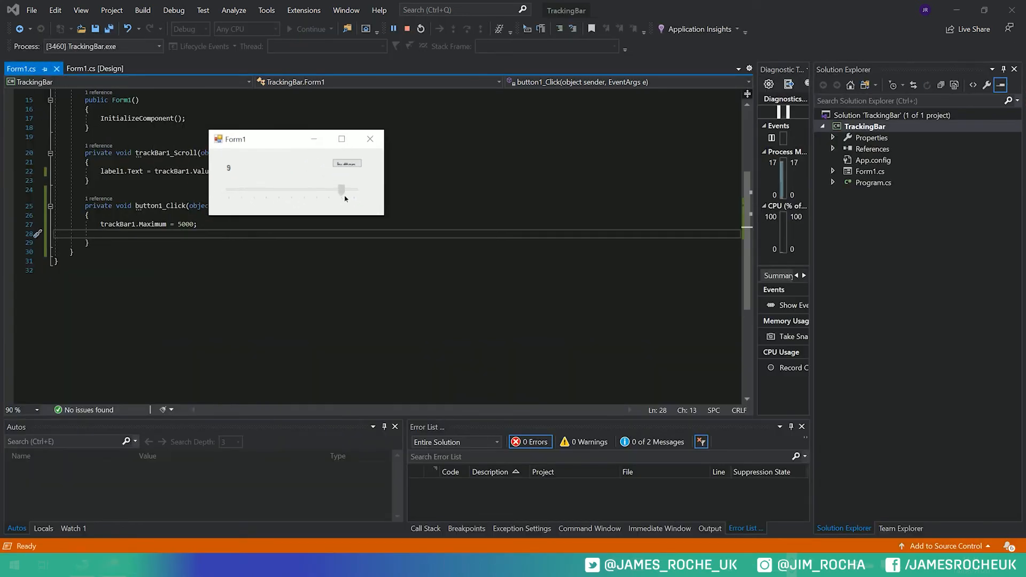
Slide the TrackBar to its old maximum of 10, raise the maximum to 5000, and slide to about 4399.
{"action": "left_click_drag", "start_coordinate": [338, 190], "coordinate": [354, 190]}
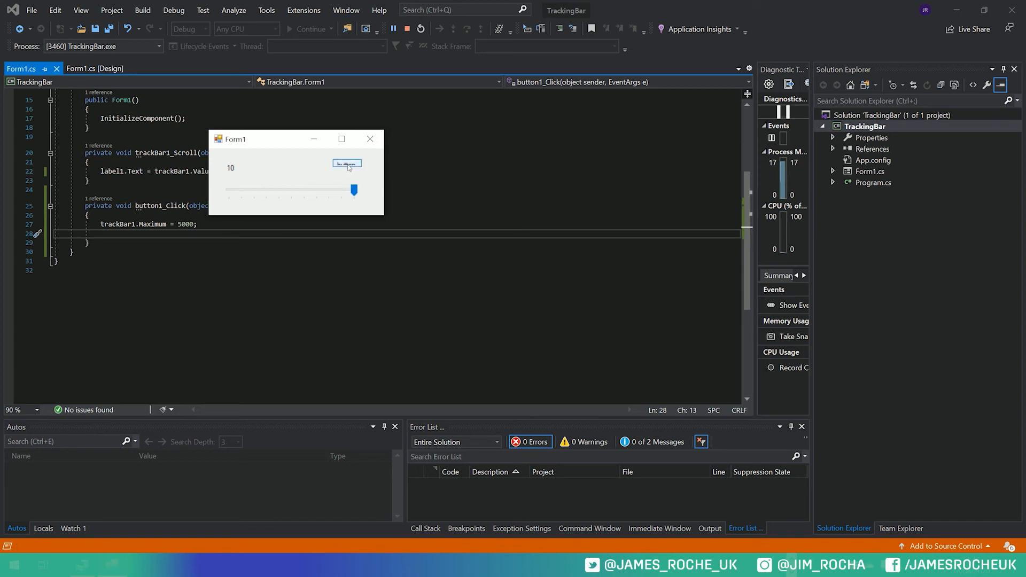
{"action": "left_click_drag", "start_coordinate": [354, 190], "coordinate": [229, 189]}
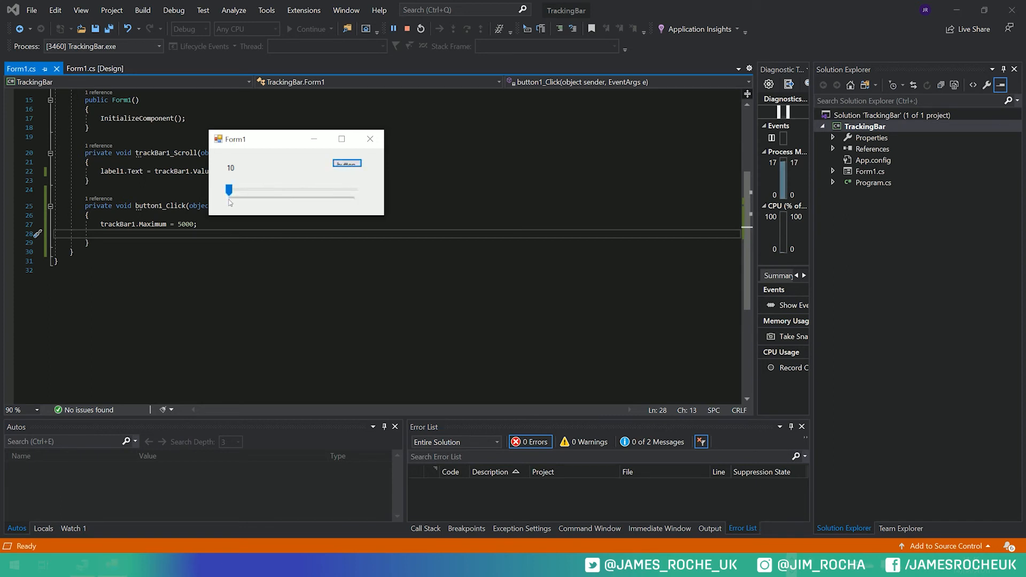
{"action": "mouse_move", "coordinate": [251, 204]}
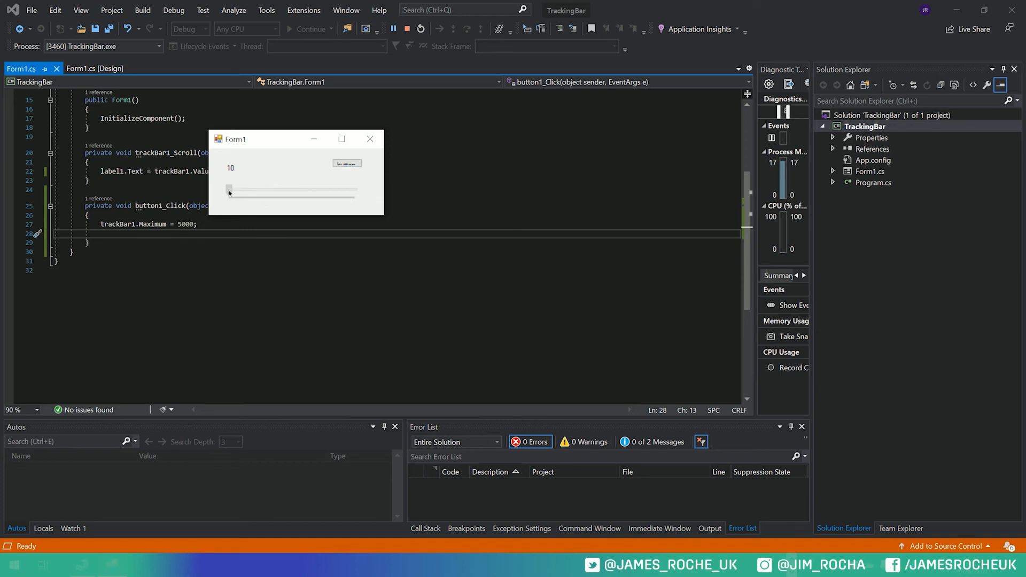
{"action": "left_click_drag", "start_coordinate": [230, 190], "coordinate": [248, 190]}
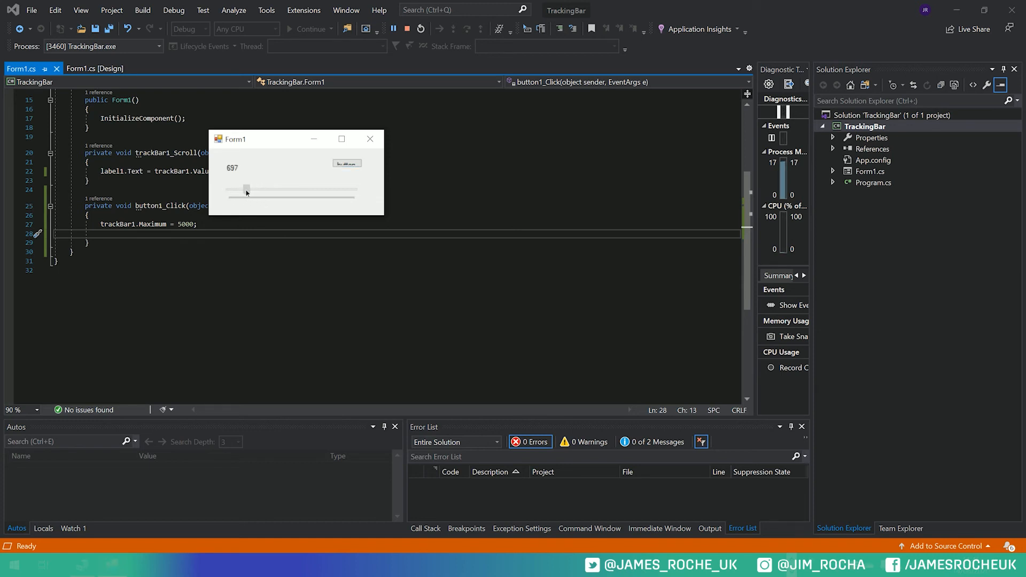
{"action": "left_click_drag", "start_coordinate": [247, 192], "coordinate": [338, 192]}
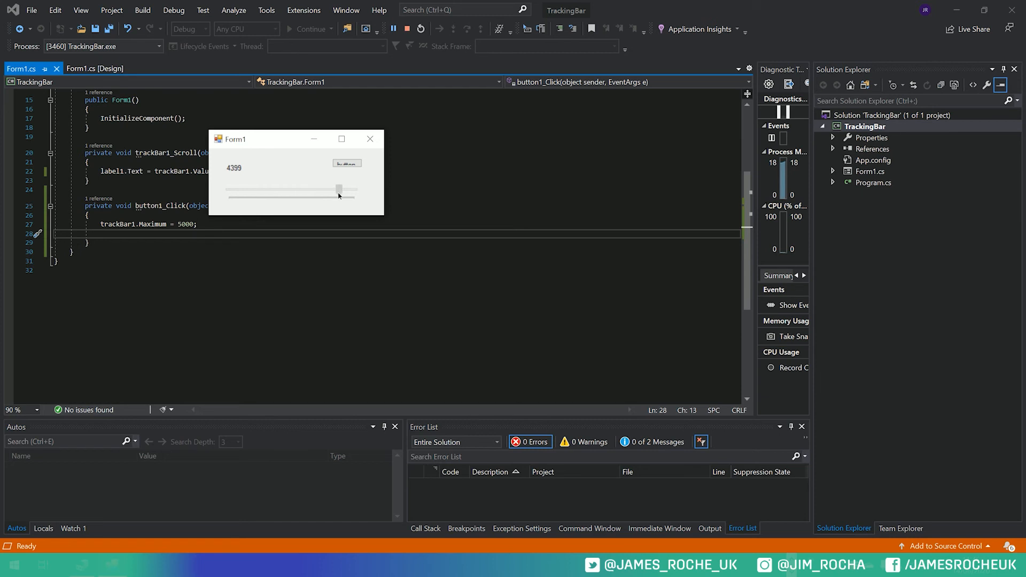
Sweep the slider through values like 4712, 1971, 962, 0, 2452 and 649.
{"action": "left_click_drag", "start_coordinate": [338, 191], "coordinate": [347, 190]}
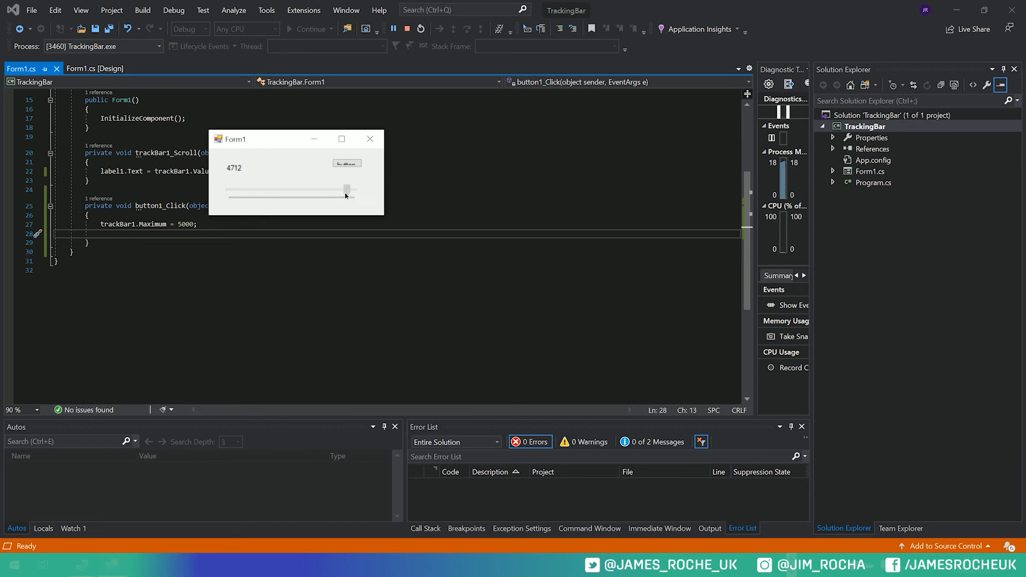
{"action": "left_click_drag", "start_coordinate": [347, 190], "coordinate": [277, 190]}
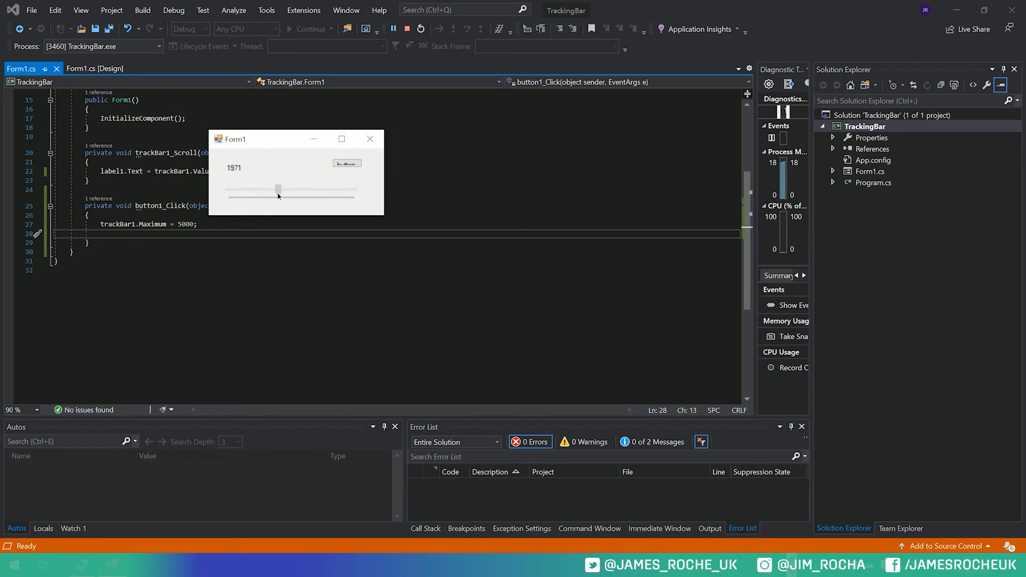
{"action": "left_click_drag", "start_coordinate": [277, 189], "coordinate": [253, 190]}
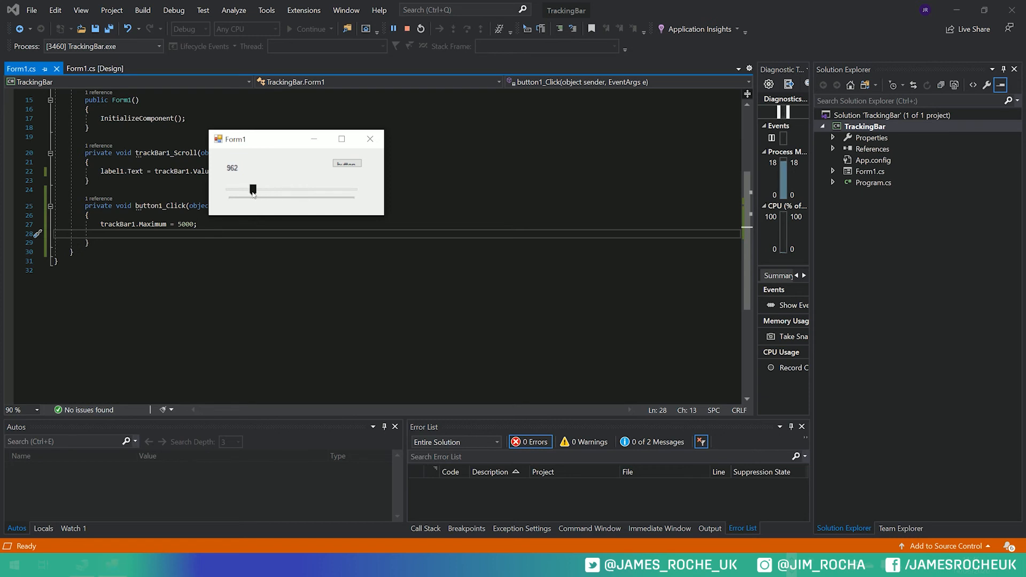
{"action": "left_click_drag", "start_coordinate": [252, 190], "coordinate": [226, 190]}
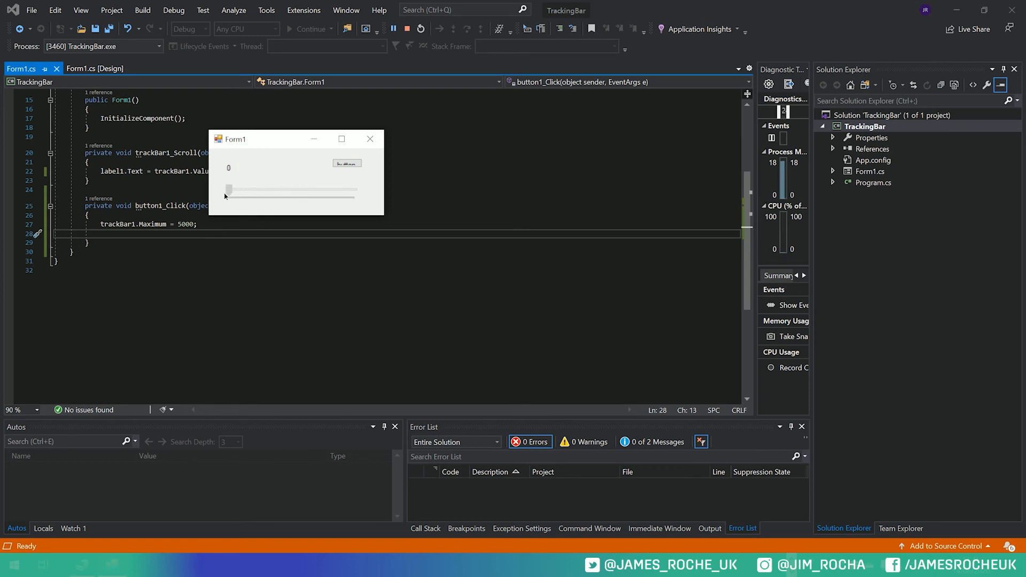
{"action": "left_click_drag", "start_coordinate": [228, 189], "coordinate": [291, 189]}
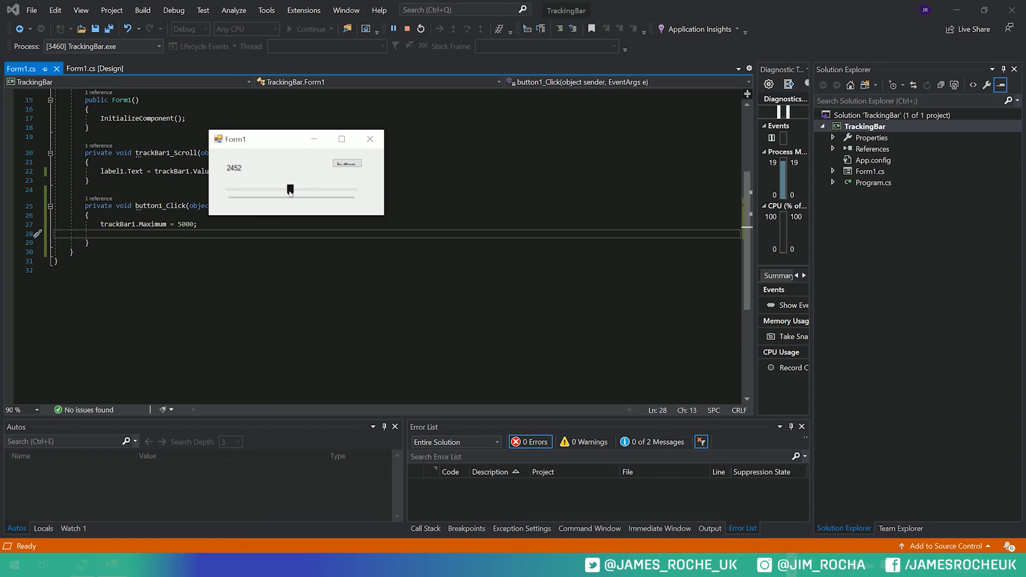
{"action": "left_click_drag", "start_coordinate": [289, 190], "coordinate": [246, 189]}
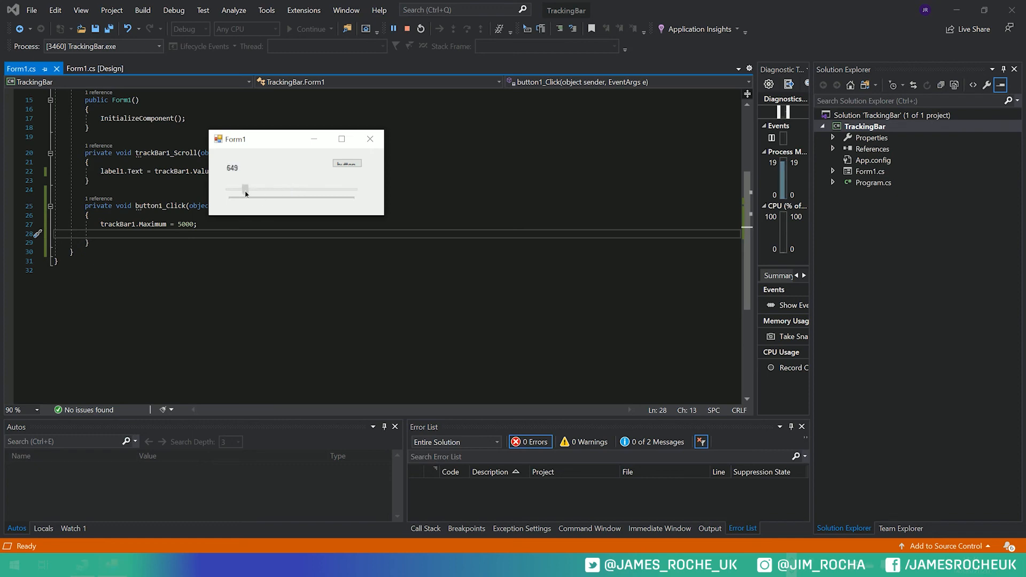